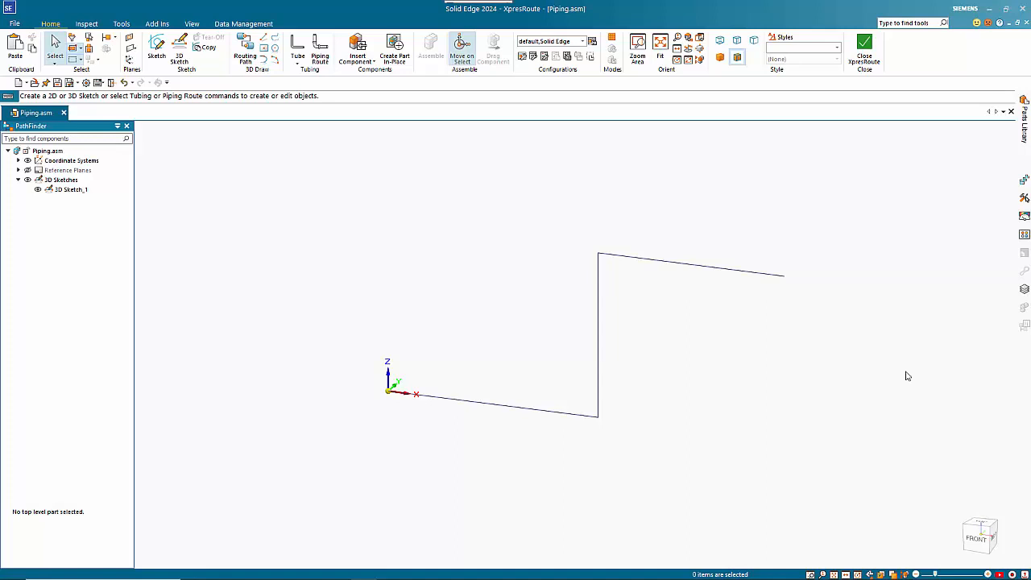
mouse_move(854, 353)
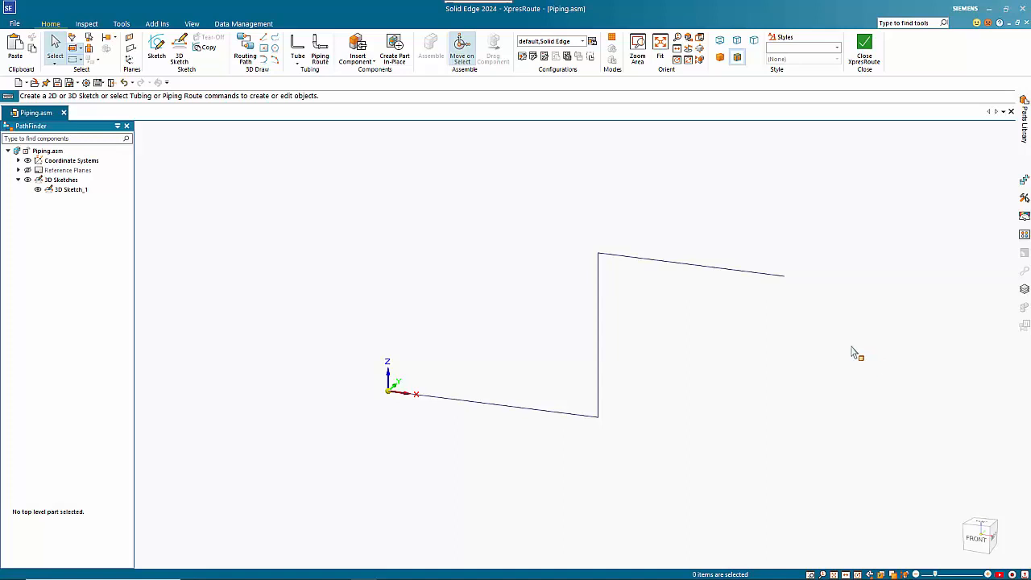
mouse_move(792, 211)
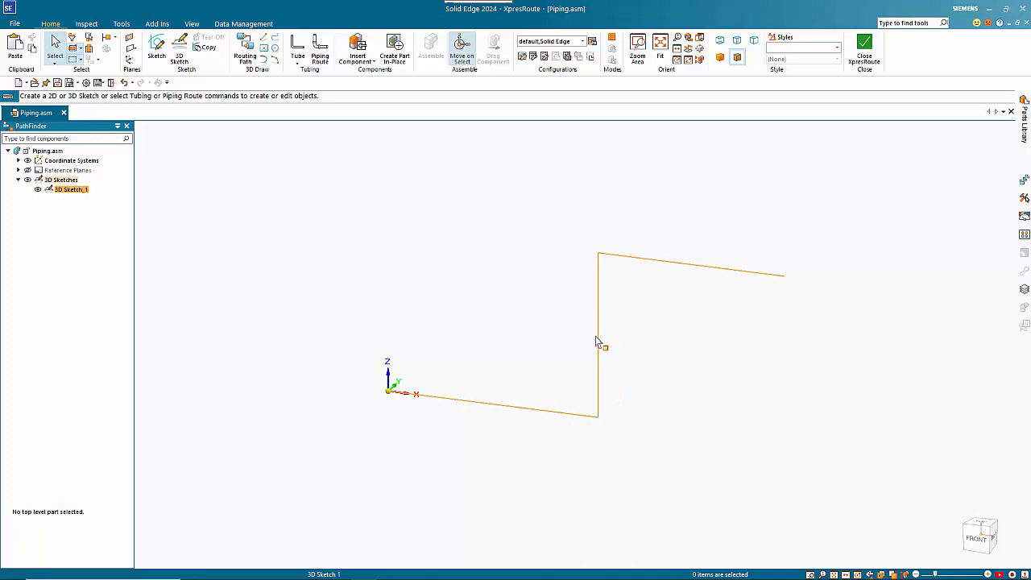
Start Pipe_Route 1 and choose the GB pipe standard, giving 25 mm diameter.
click(379, 187)
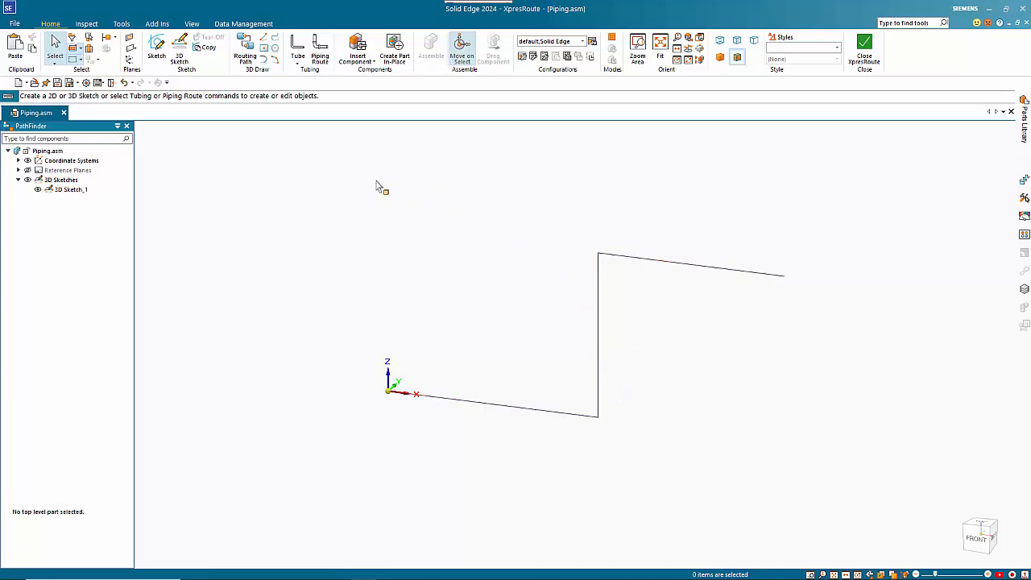
mouse_move(325, 93)
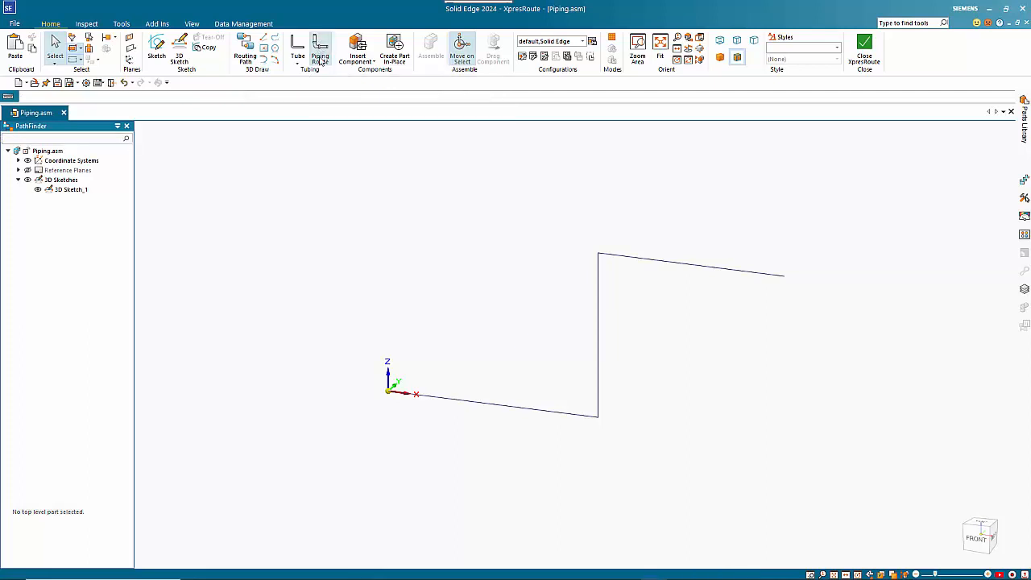
click(319, 49)
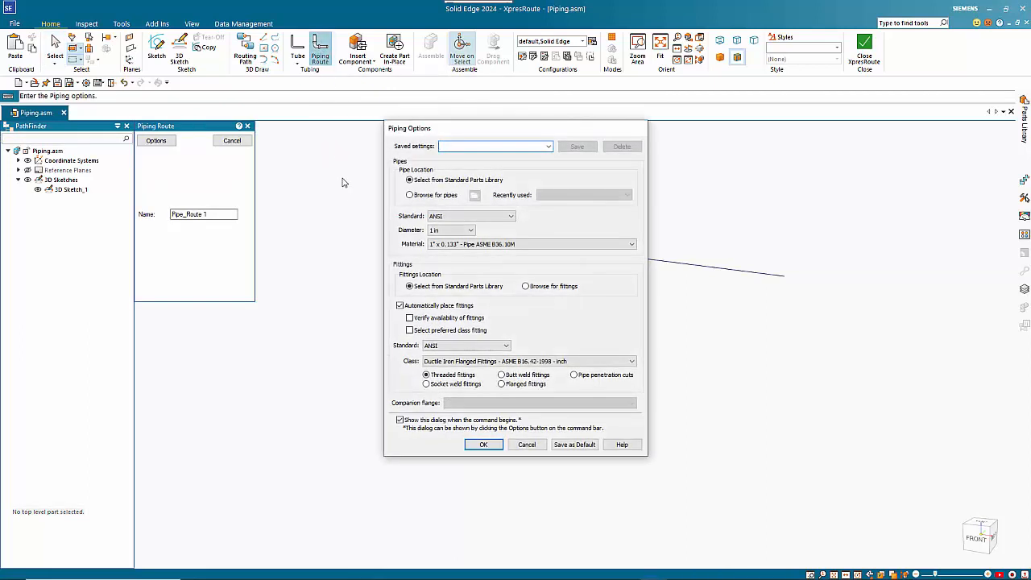
click(510, 216)
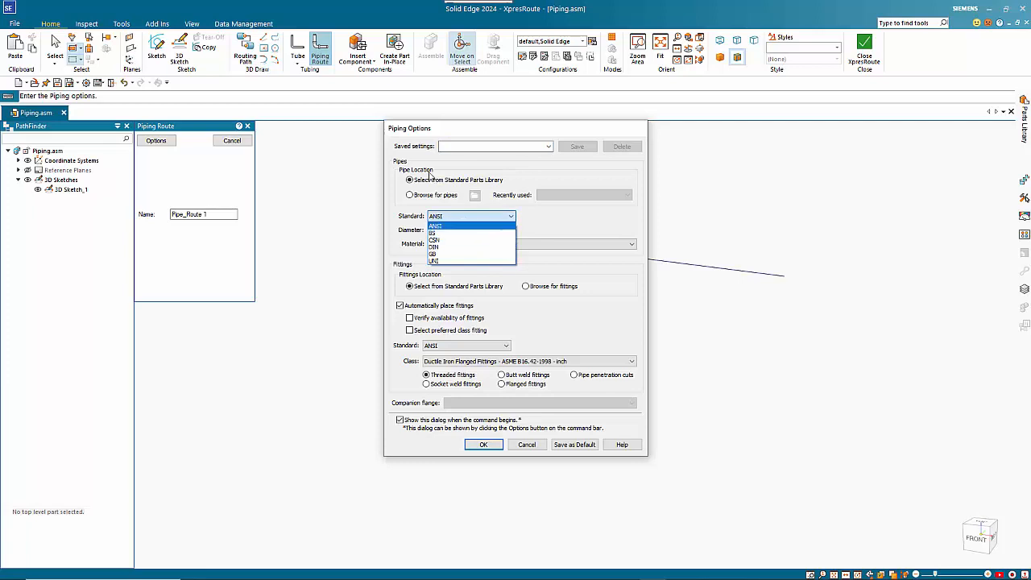
mouse_move(487, 187)
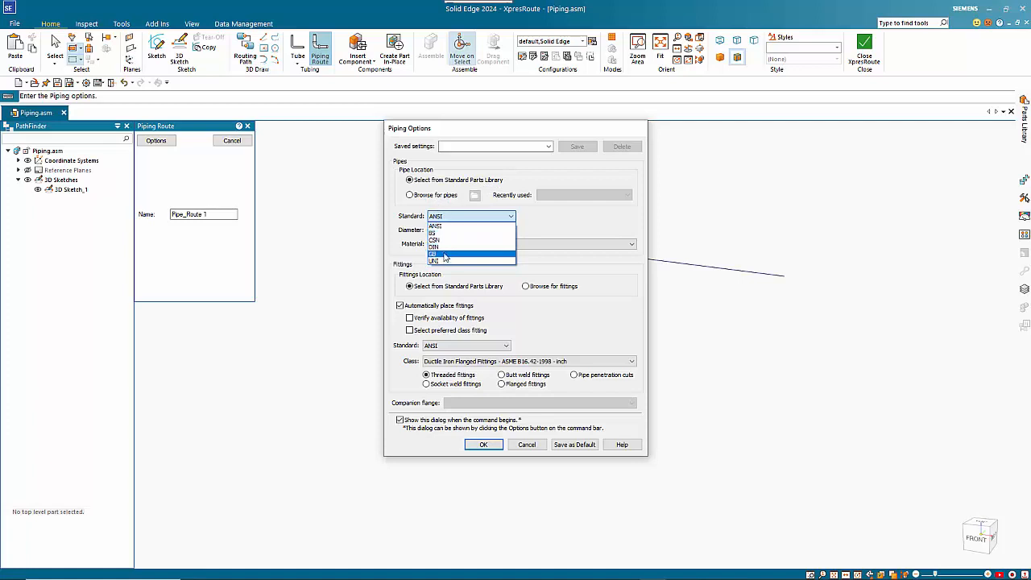
click(435, 253)
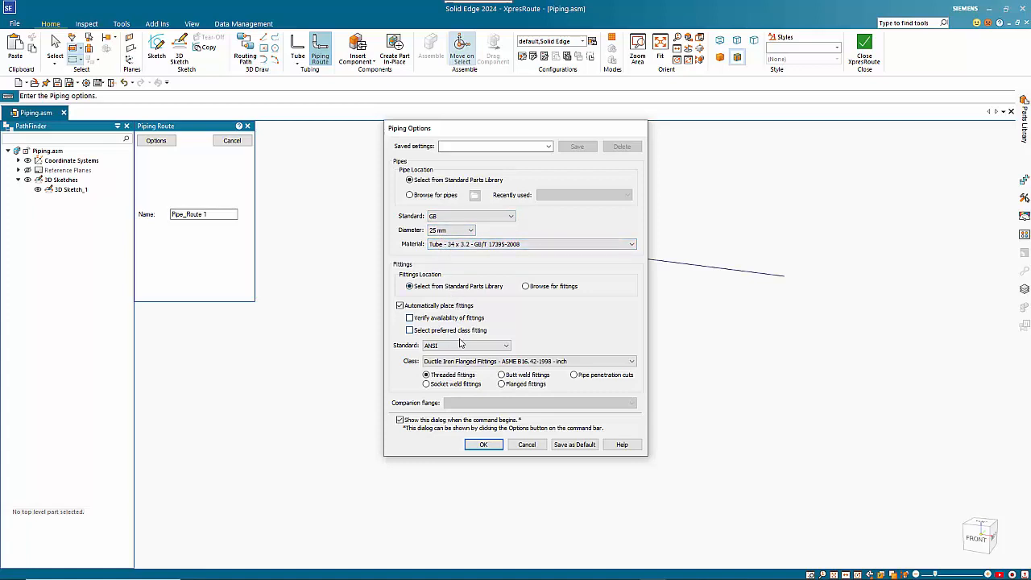
Accept the pipe settings, use the three-segment sketch chain as the route path and dismiss the missing-fitting warning.
click(484, 445)
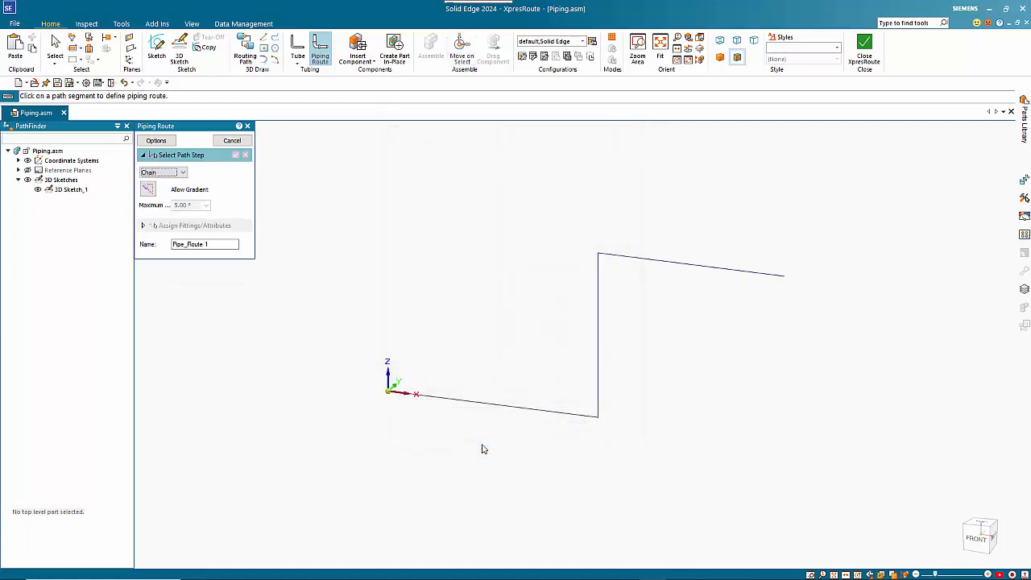
click(503, 400)
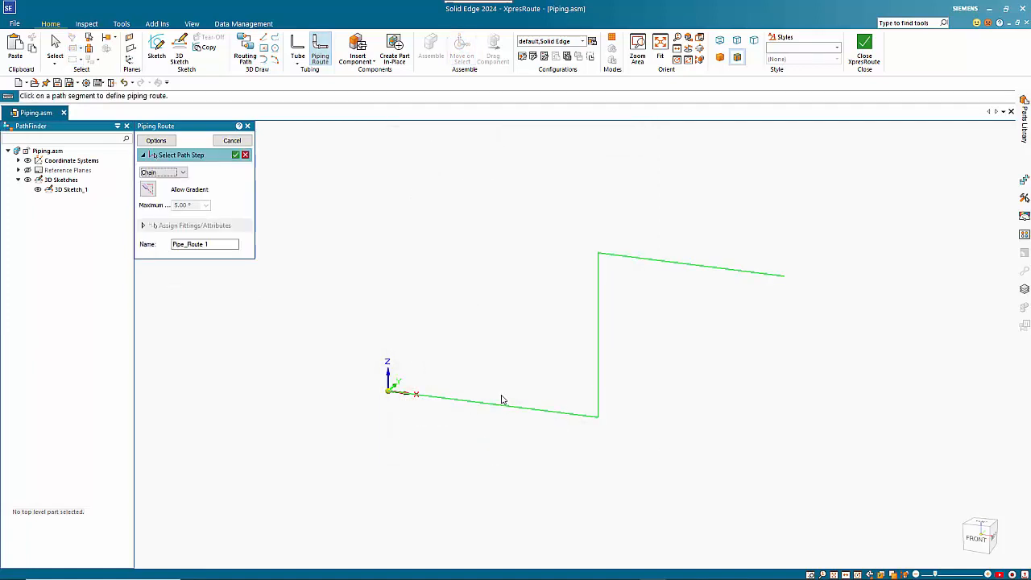
click(503, 399)
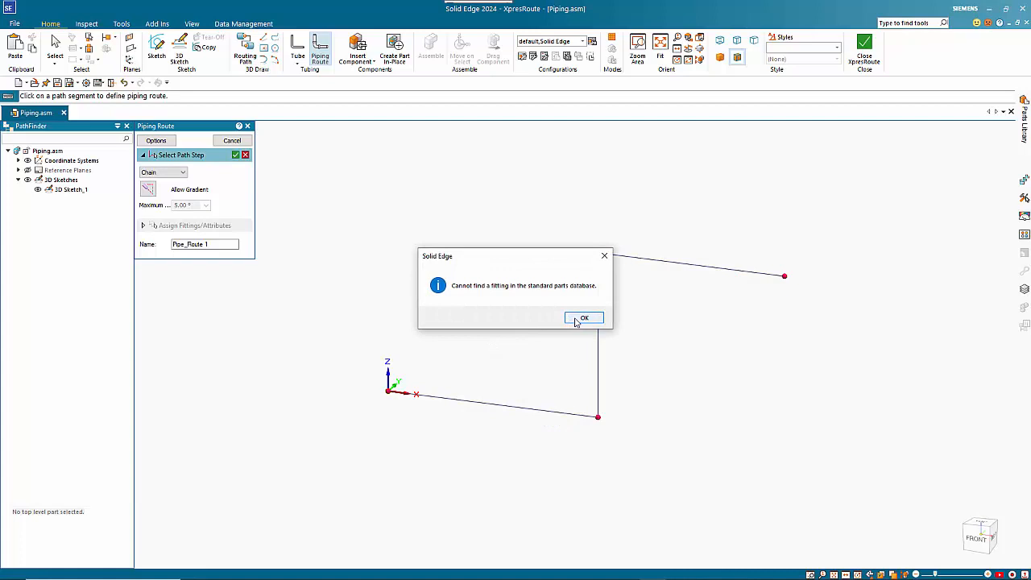
click(584, 317)
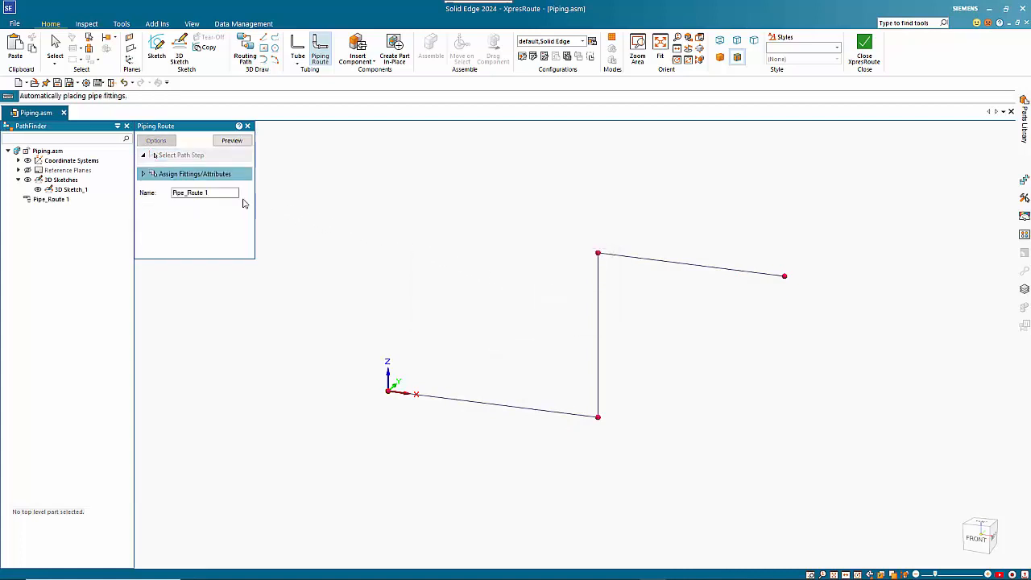
mouse_move(233, 140)
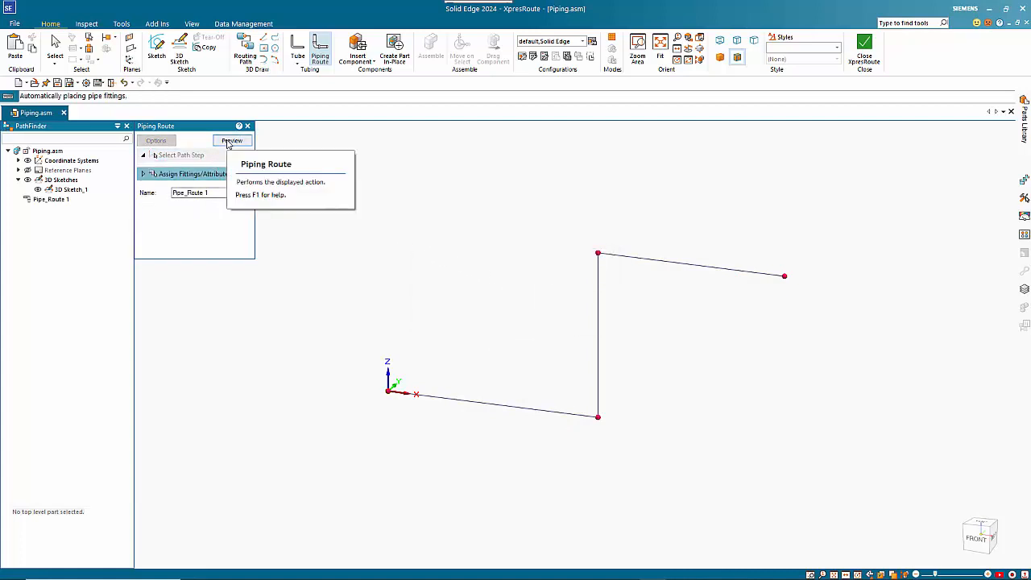
mouse_move(599, 256)
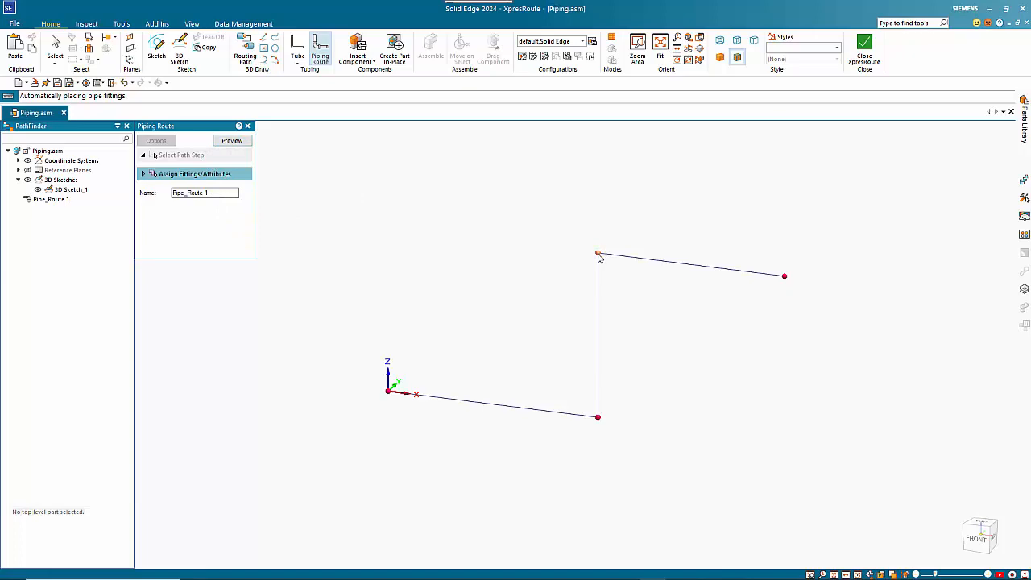
Place GB 12459 90-degree elbows at the upper and lower bends of the route.
click(195, 175)
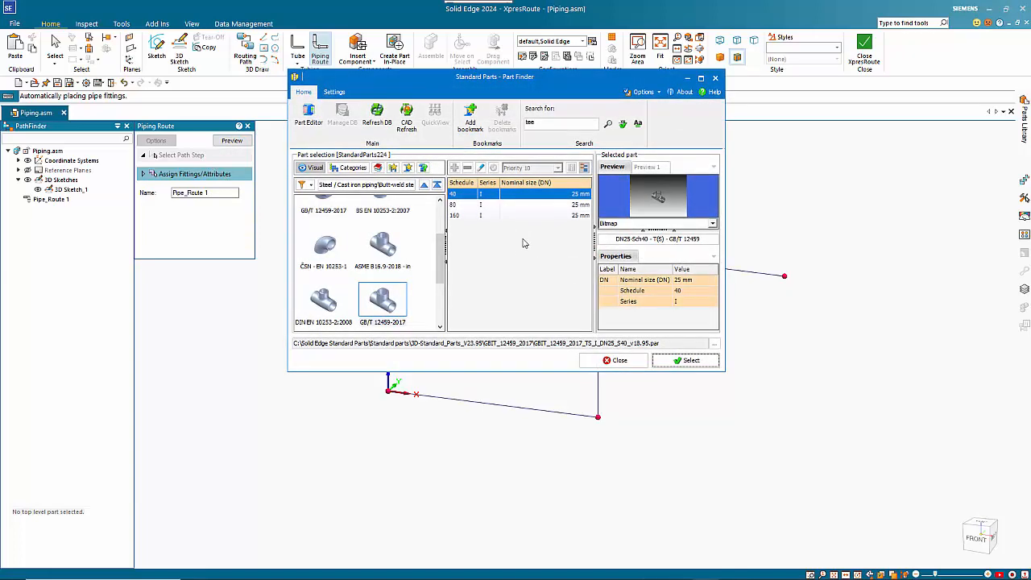
scroll(down, 3)
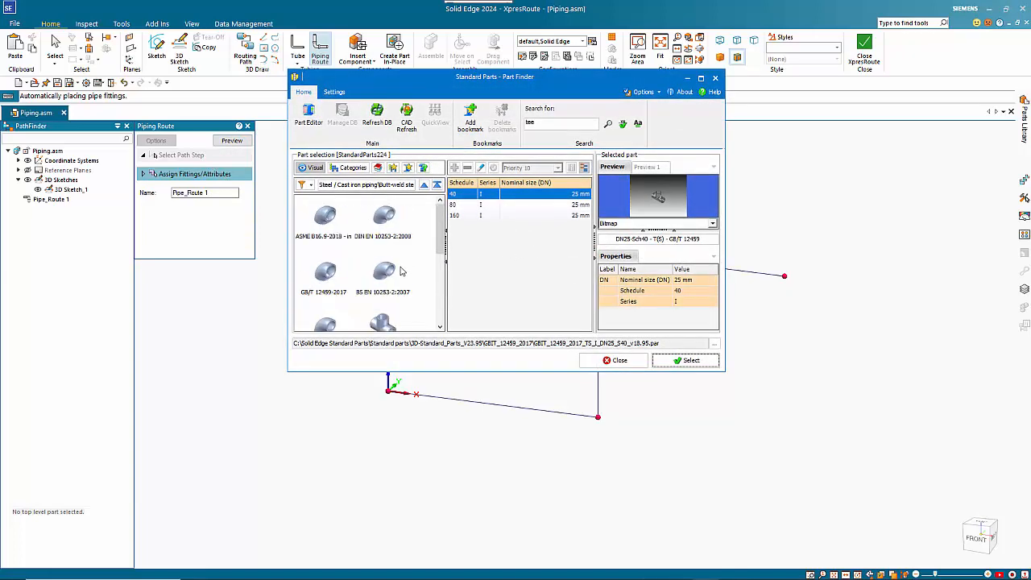
click(324, 271)
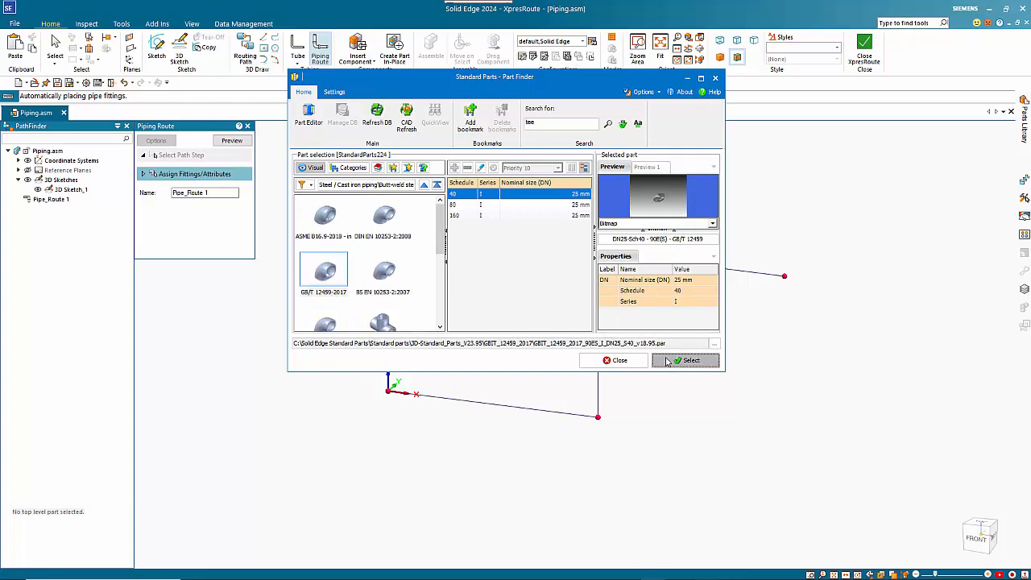
click(685, 361)
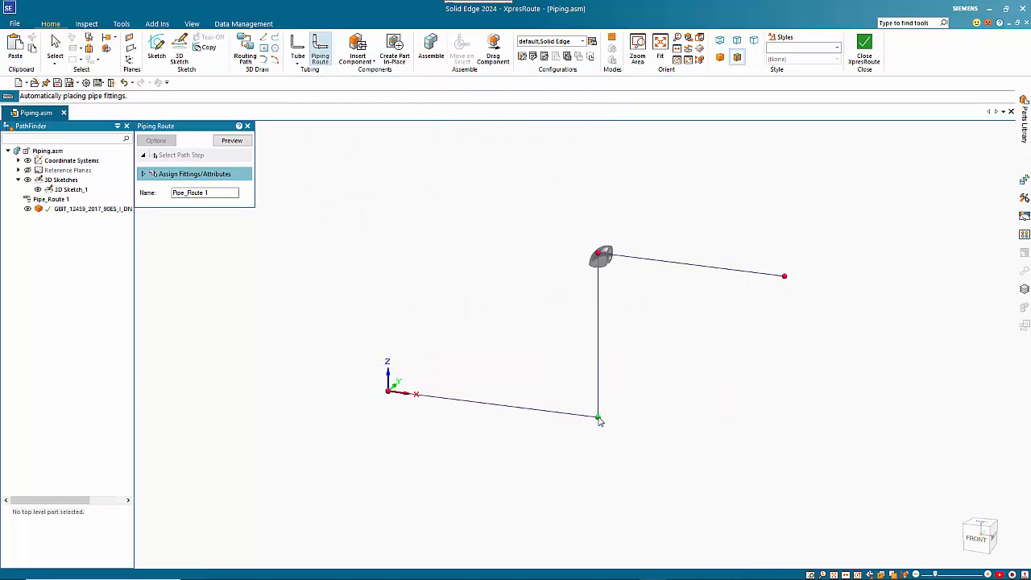
click(193, 174)
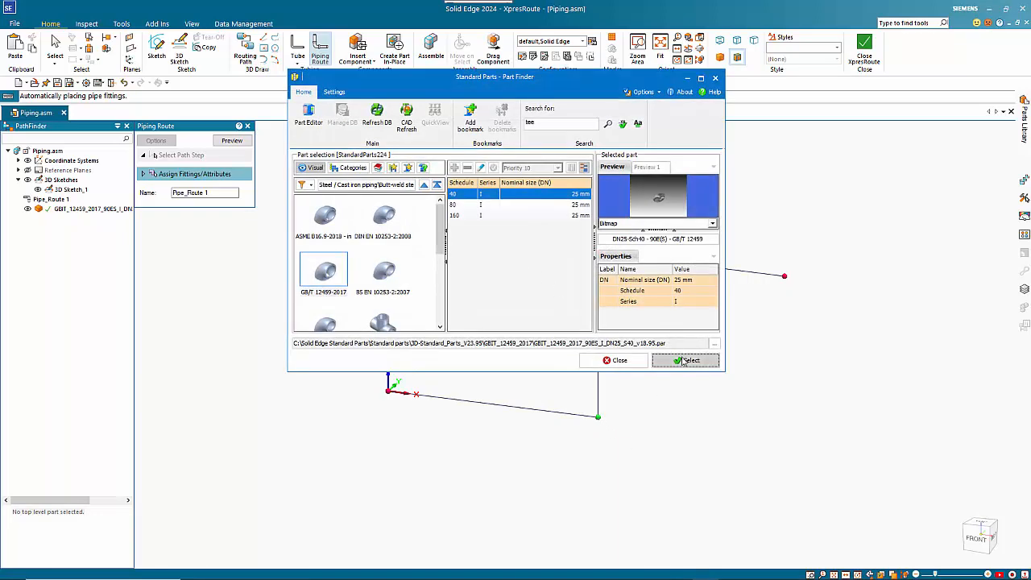
click(686, 361)
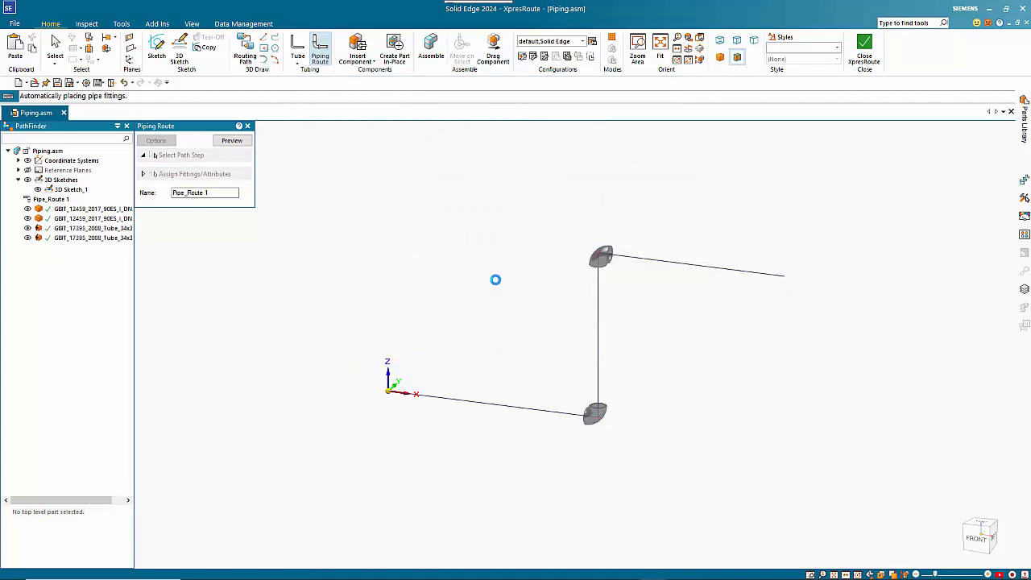
Preview the Z-shaped pipe with its elbows and finish Pipe_Route 1.
click(232, 140)
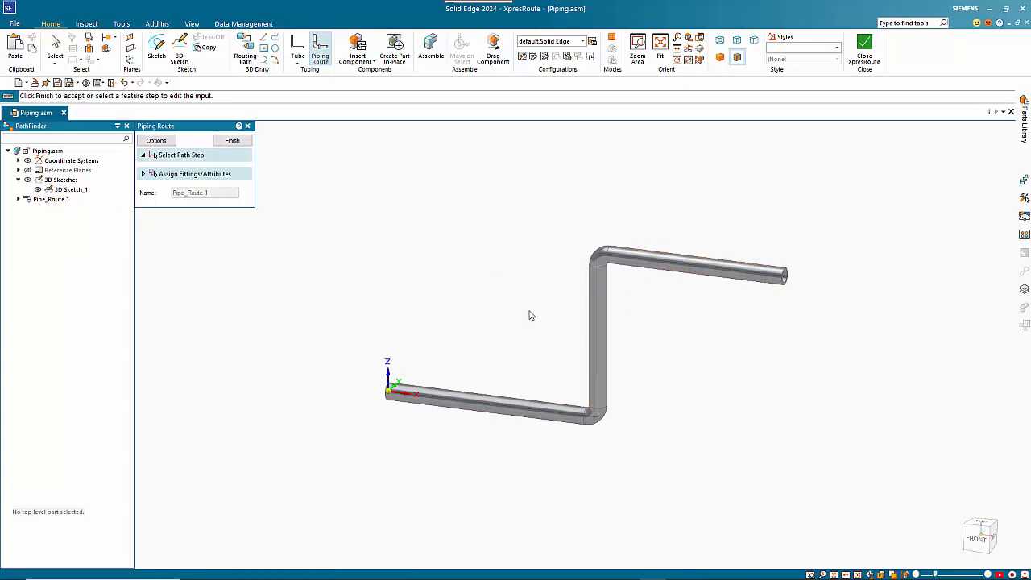
mouse_move(503, 306)
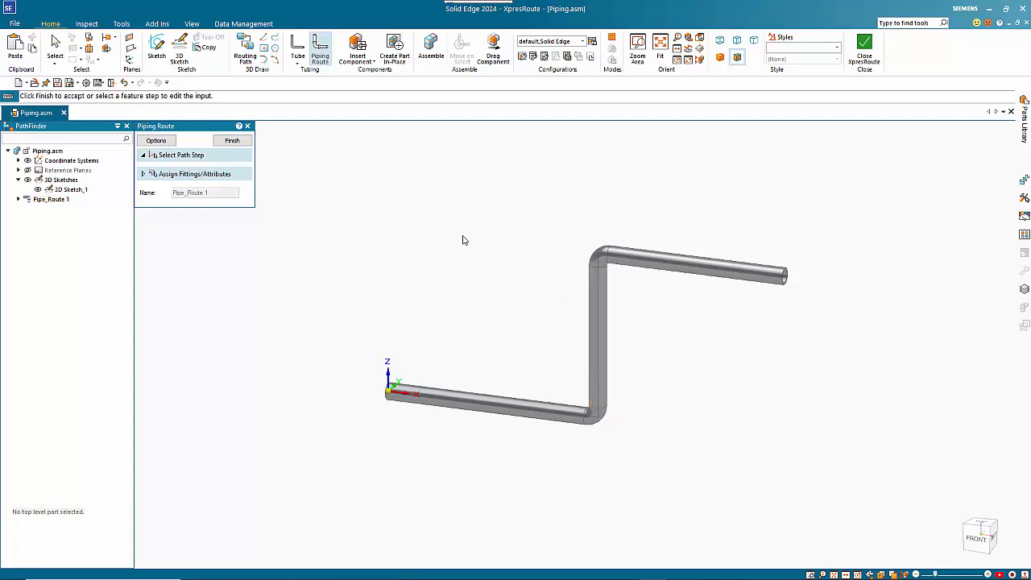
click(232, 140)
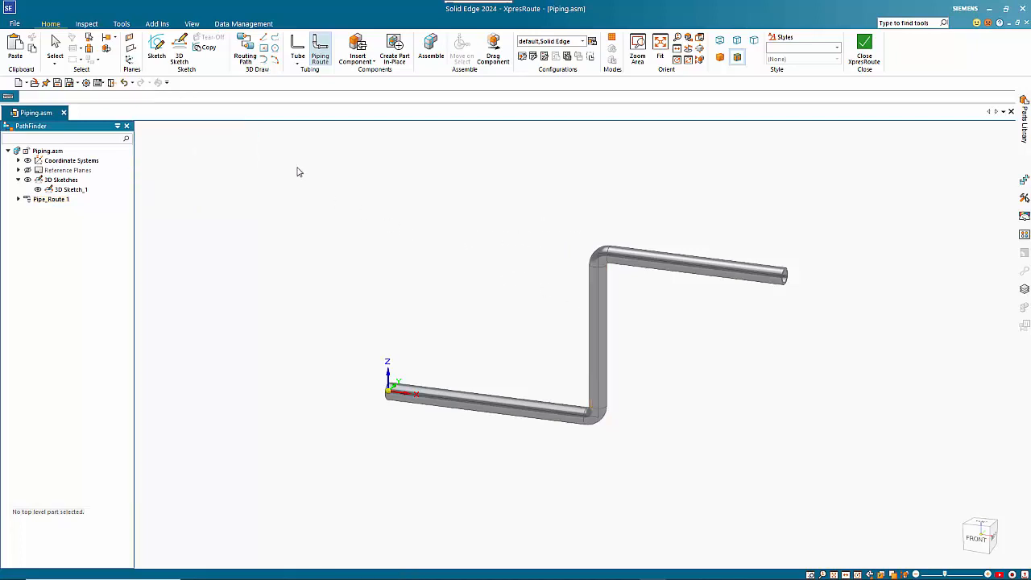
Start another pipe route with the same settings, then exit the command leaving Pipe_Route 1 in place.
click(319, 48)
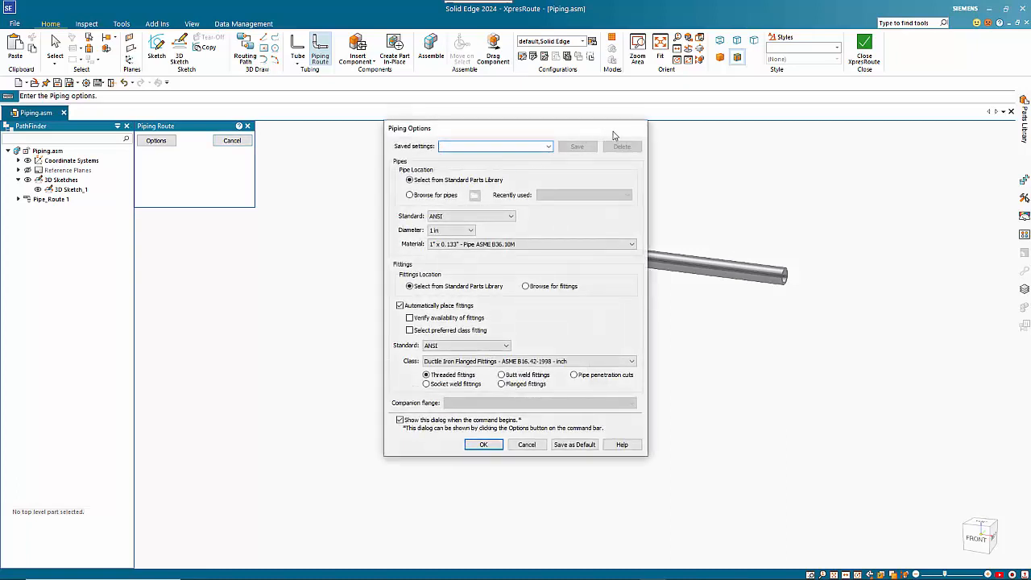
click(483, 445)
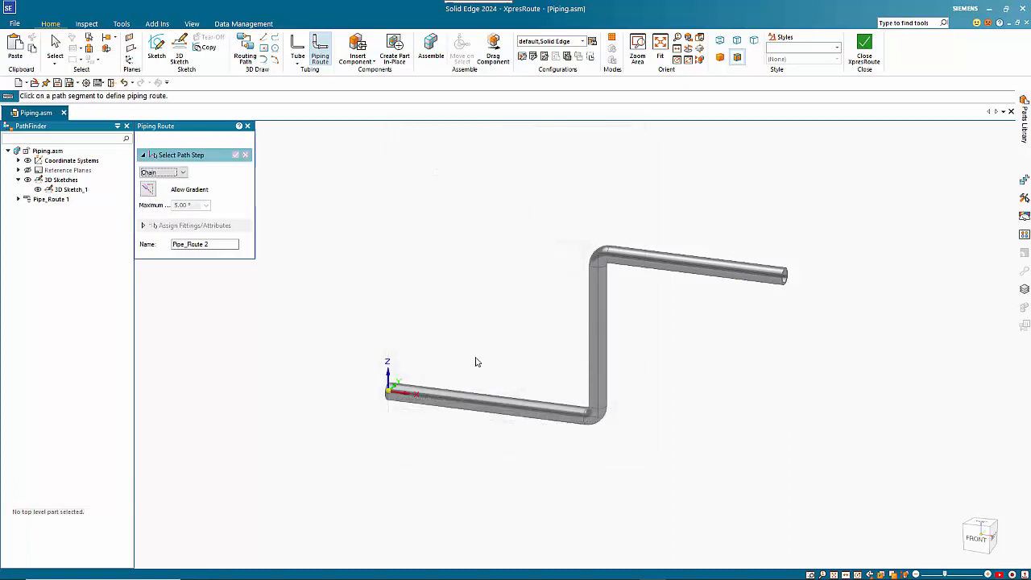
click(493, 409)
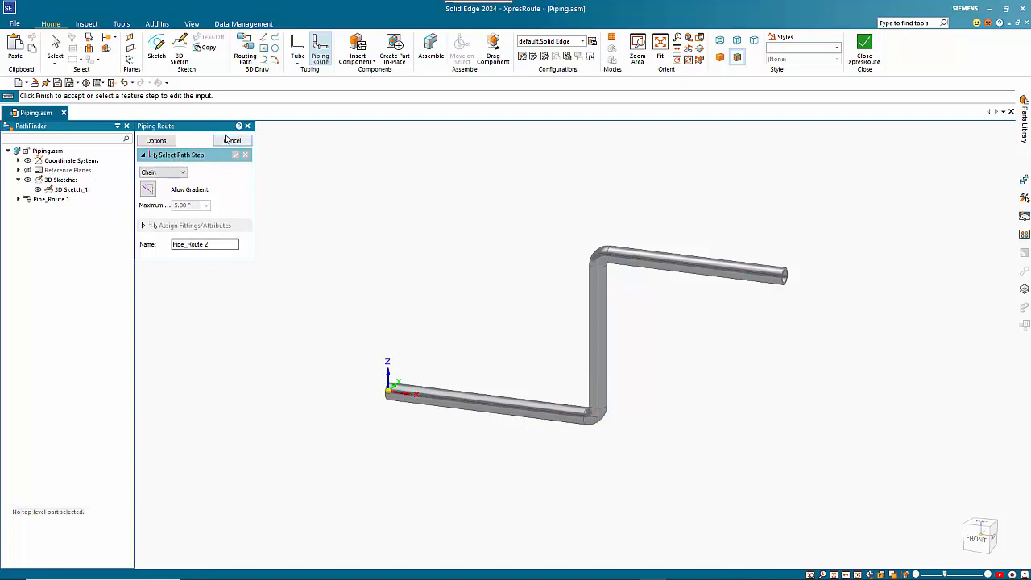
click(232, 140)
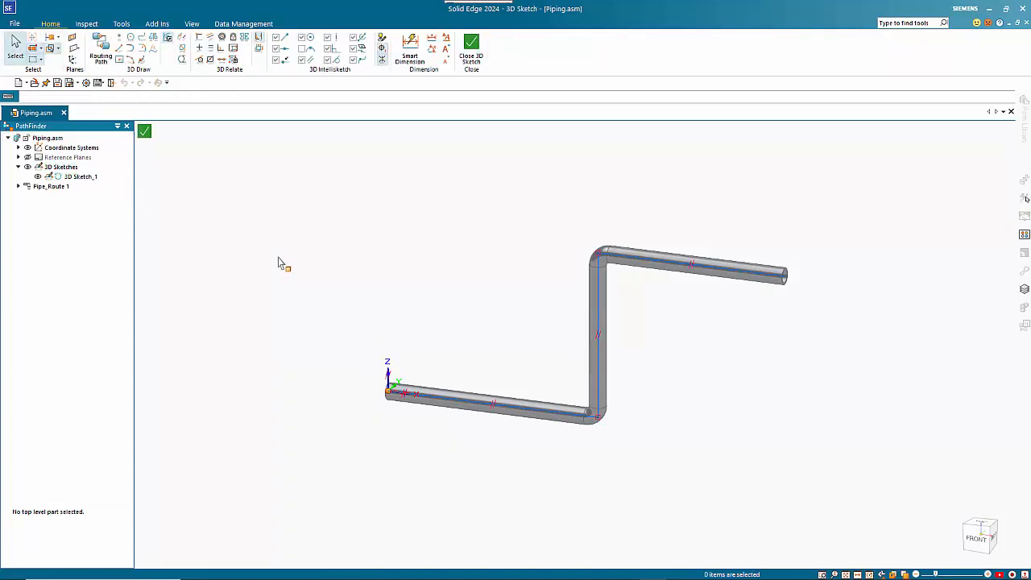
mouse_move(126, 49)
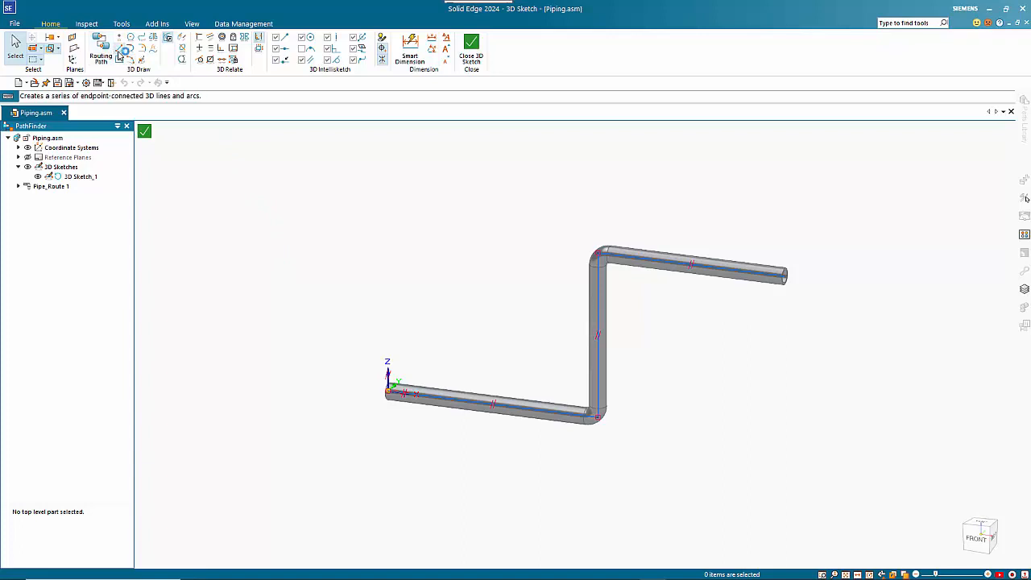
Draw a vertical 3D sketch line down from the lower pipe run and begin one up from the upper run.
click(100, 48)
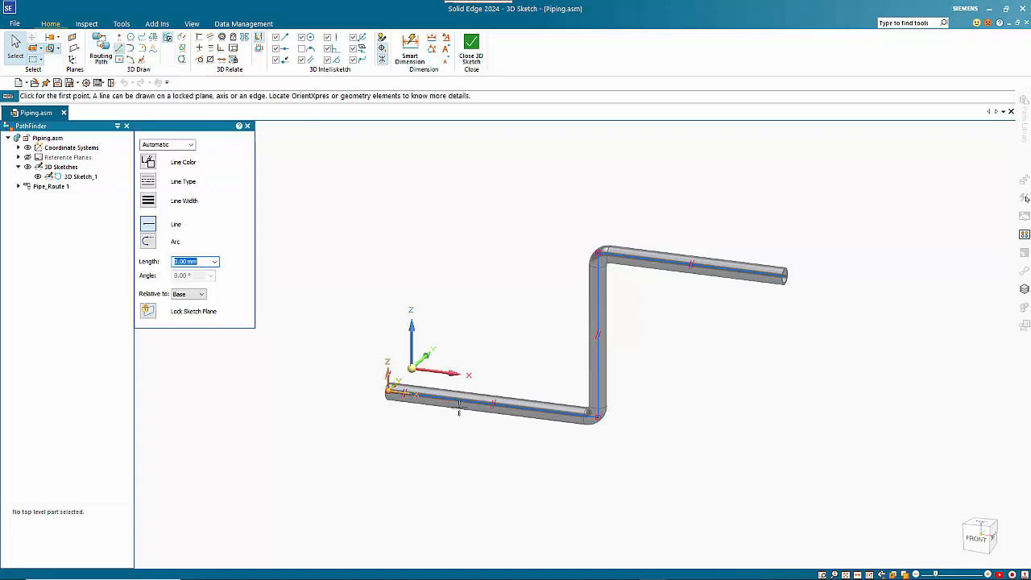
click(459, 410)
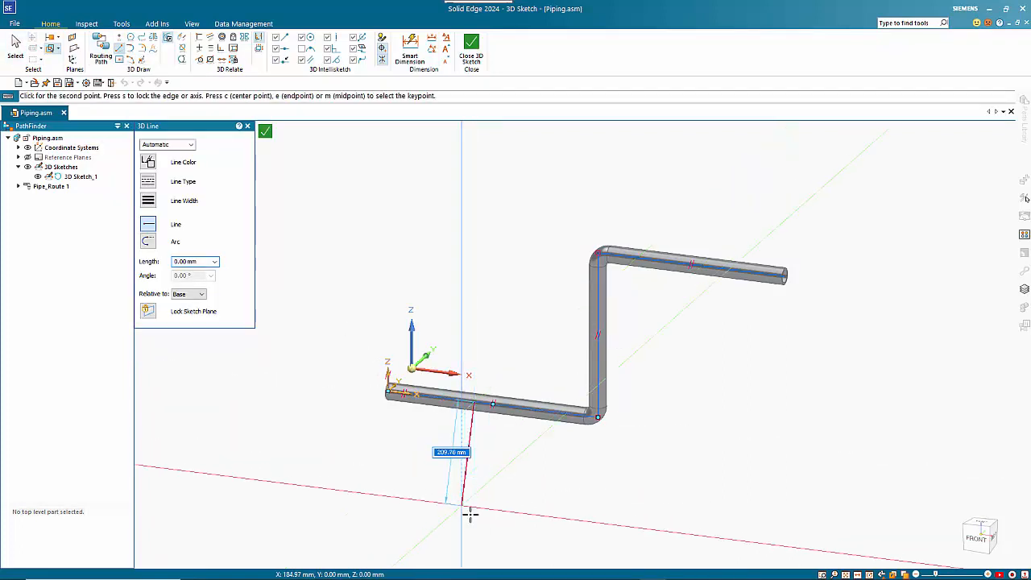
mouse_move(474, 538)
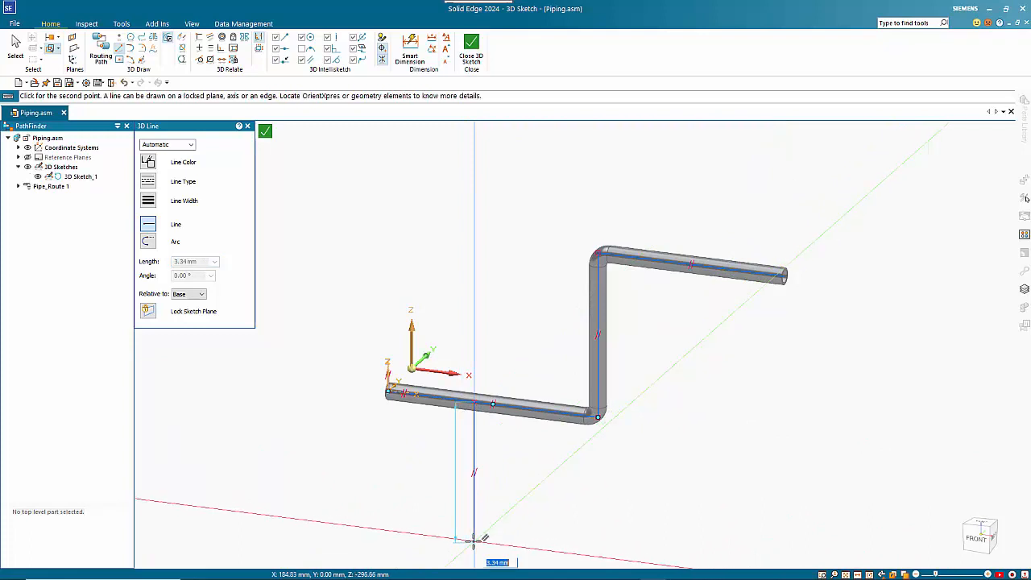
click(474, 542)
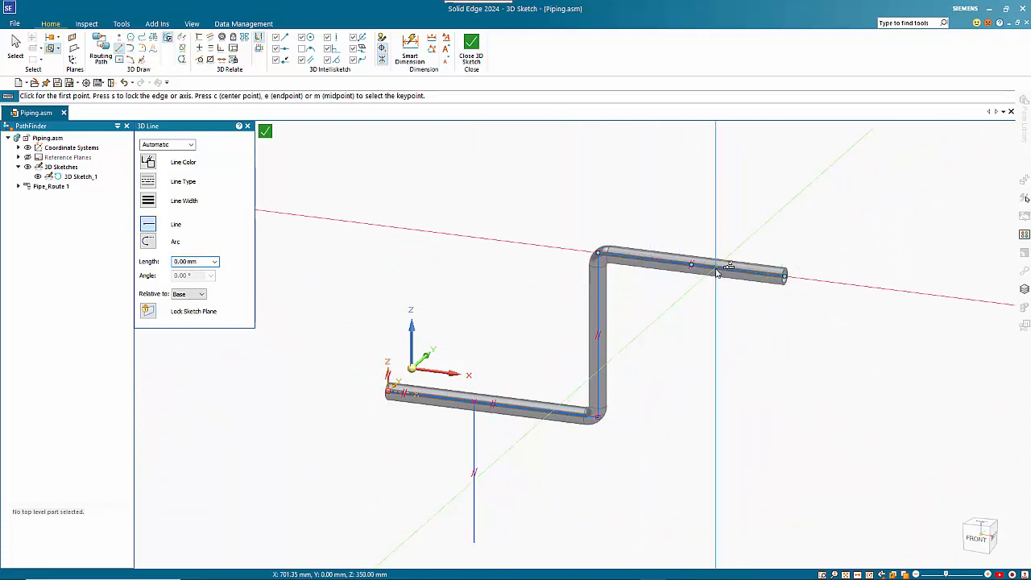
click(716, 265)
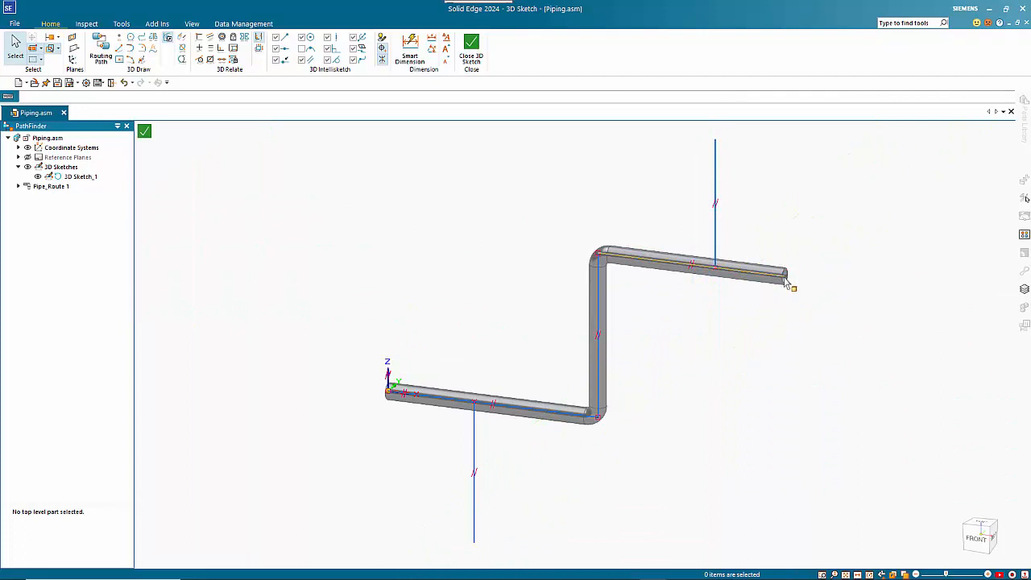
mouse_move(342, 216)
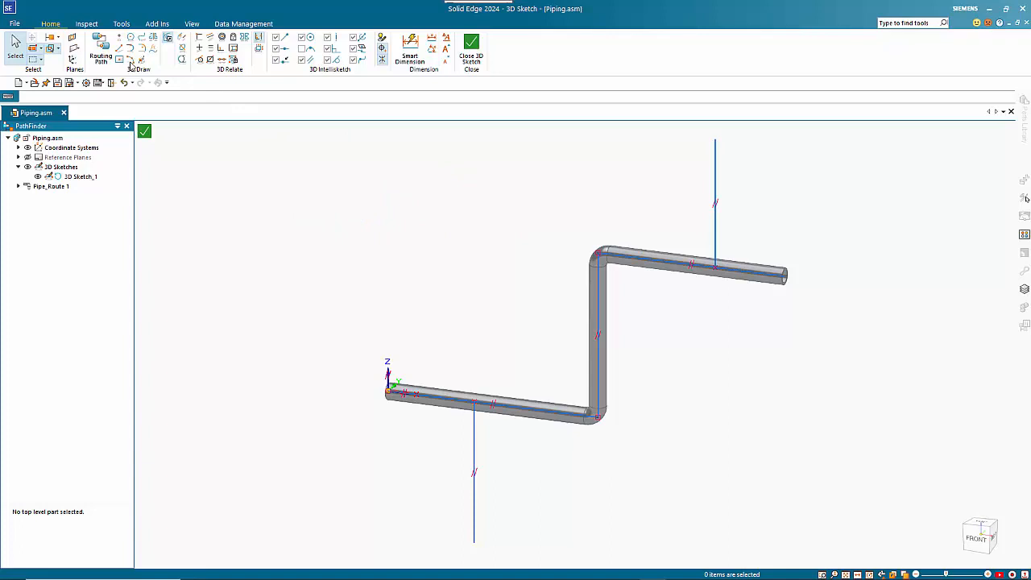
Draw a horizontal sketch line crossing the upper run's open end, attach it there and dismiss the warning.
click(119, 48)
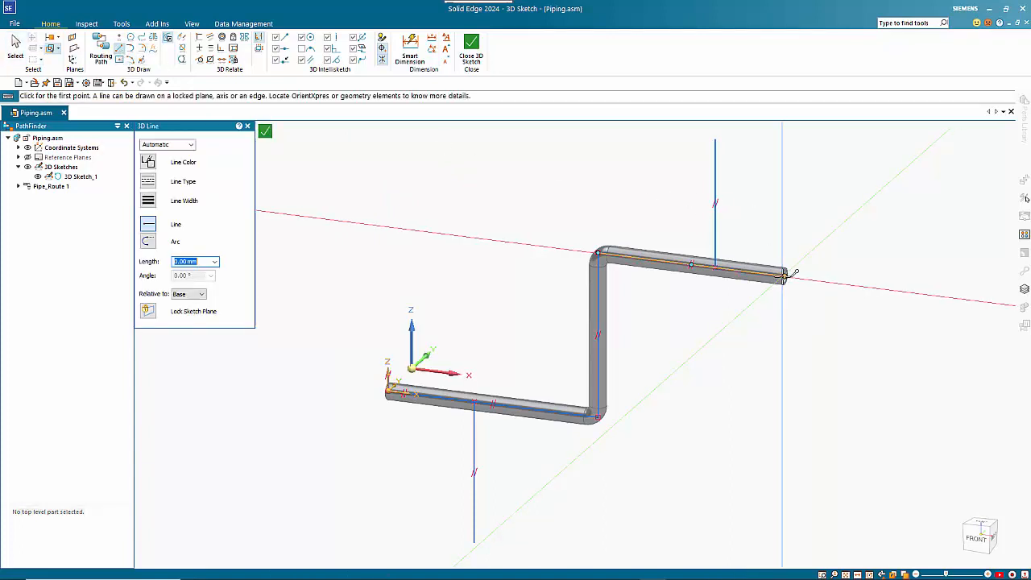
click(781, 277)
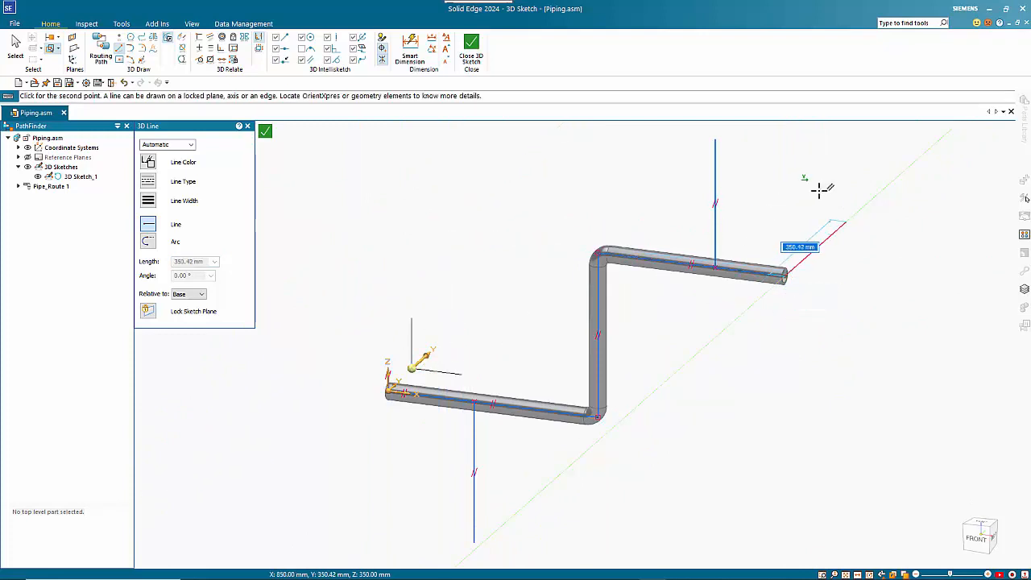
mouse_move(842, 180)
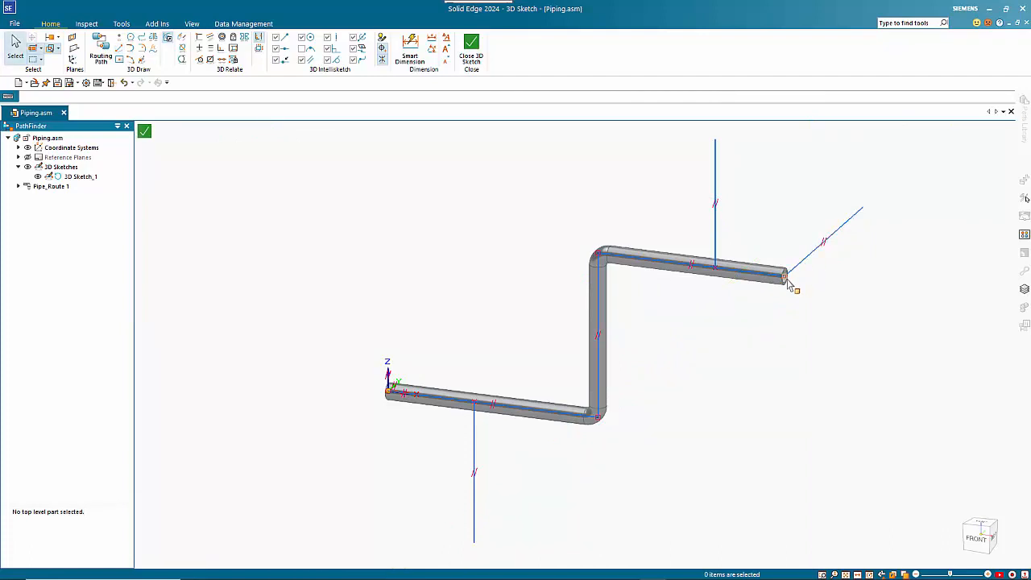
mouse_move(806, 321)
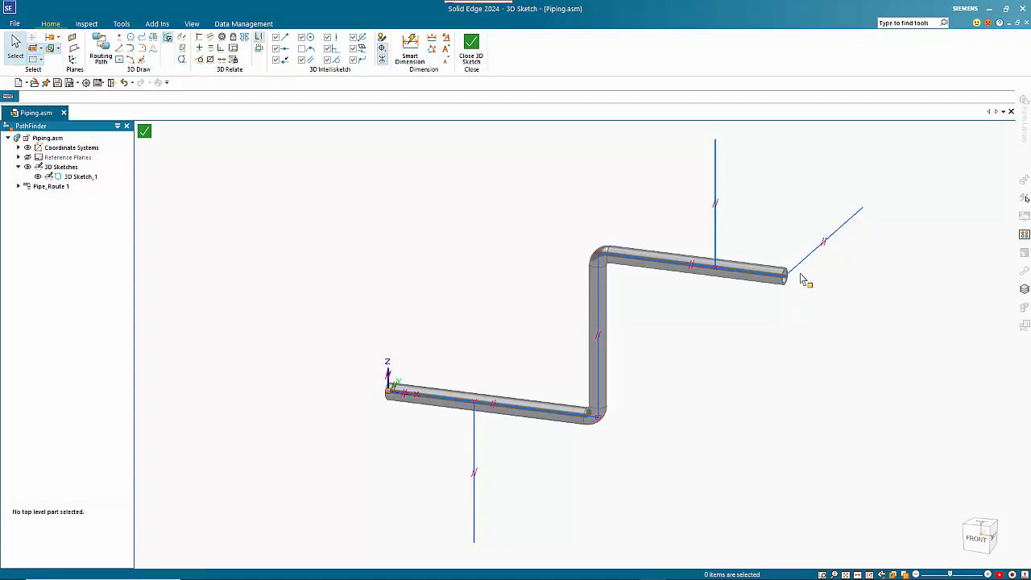
click(799, 262)
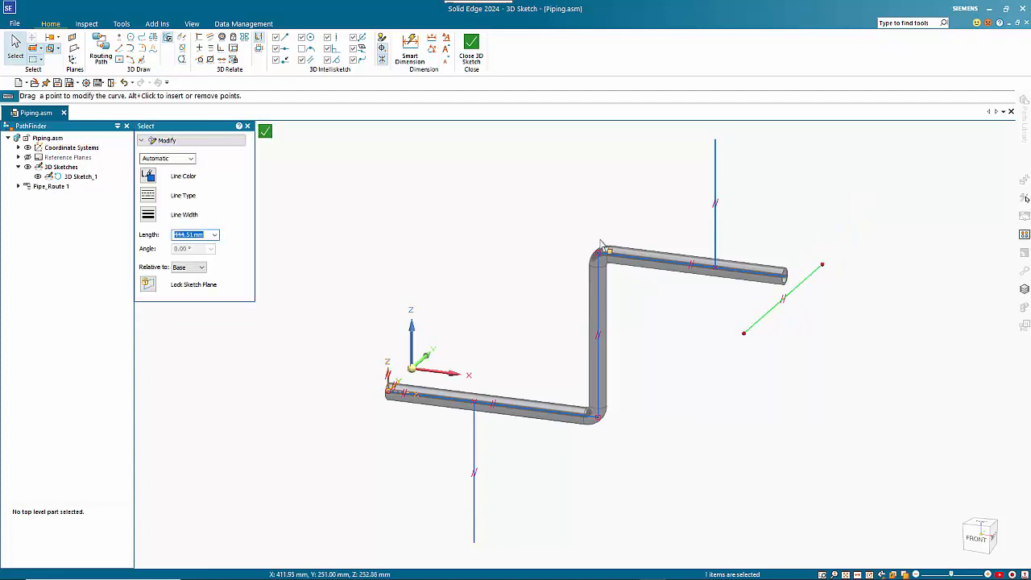
mouse_move(248, 48)
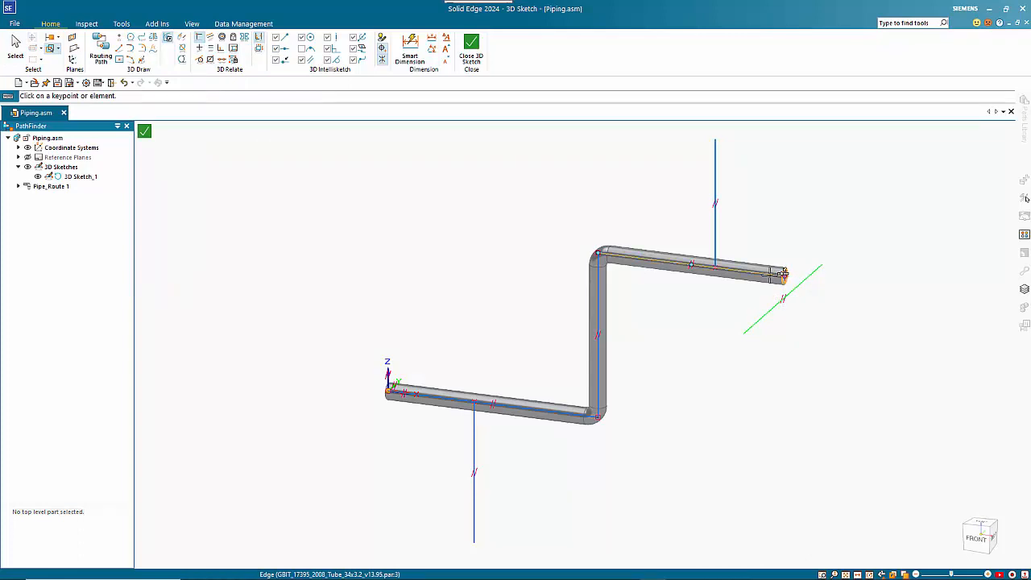
mouse_move(798, 272)
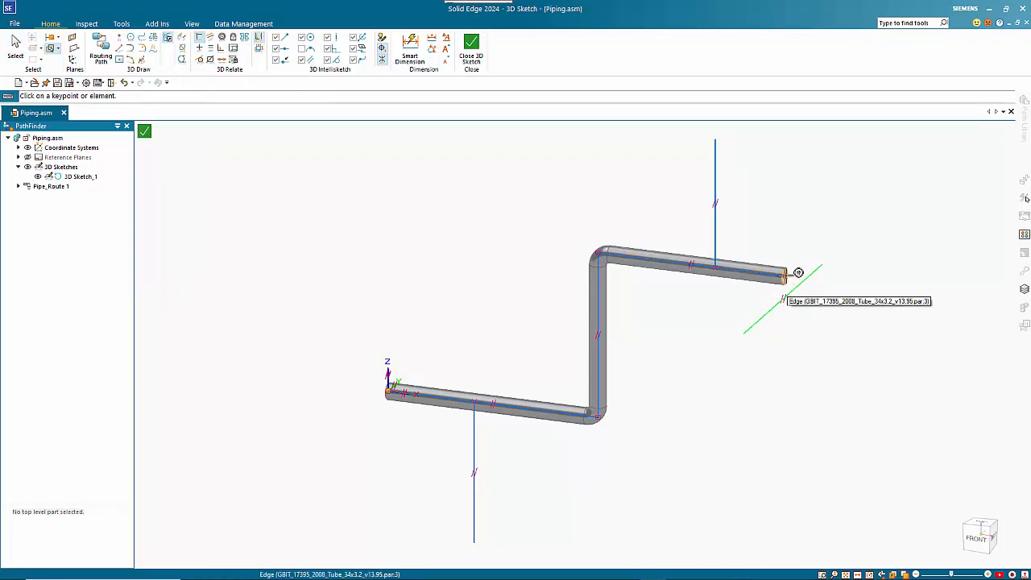
click(798, 272)
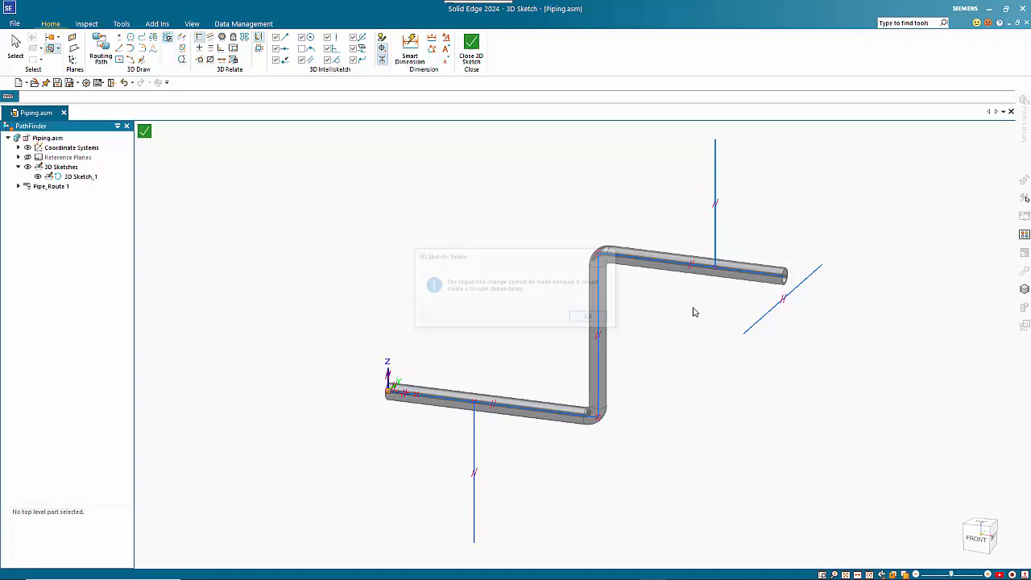
click(588, 315)
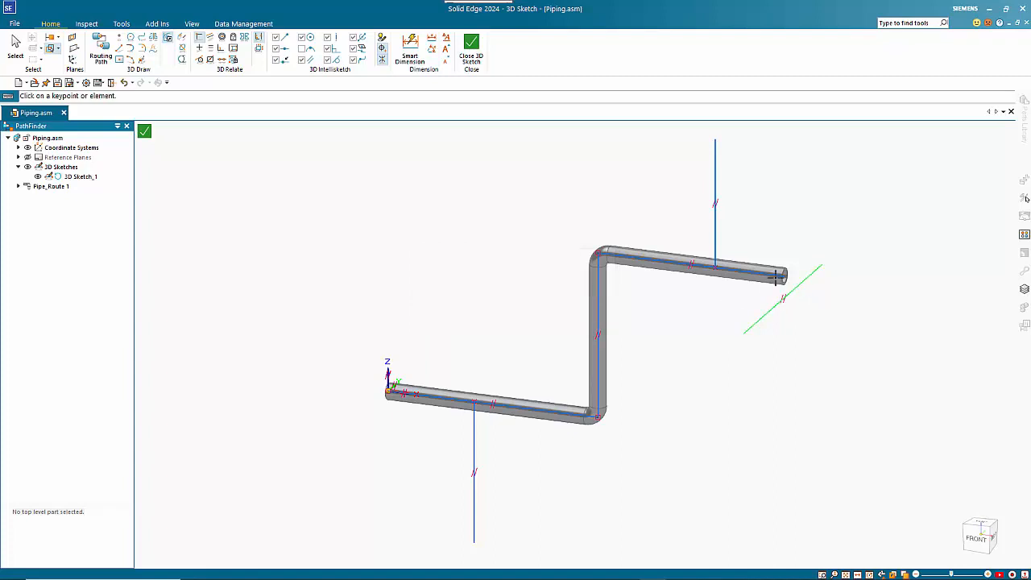
mouse_move(781, 276)
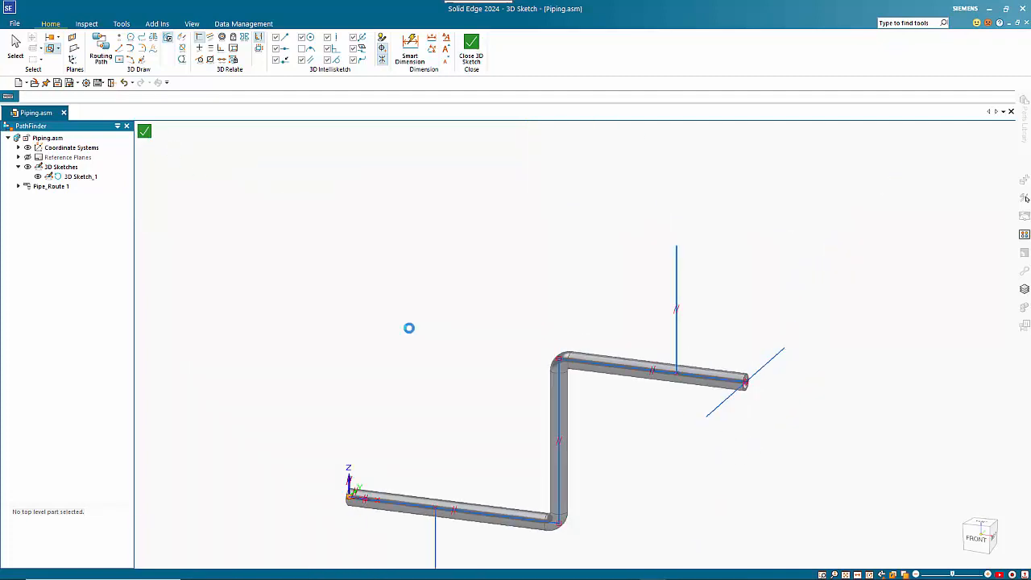
Close the 3D sketch and reopen Pipe_Route_1 for editing along the new sketch lines.
click(471, 49)
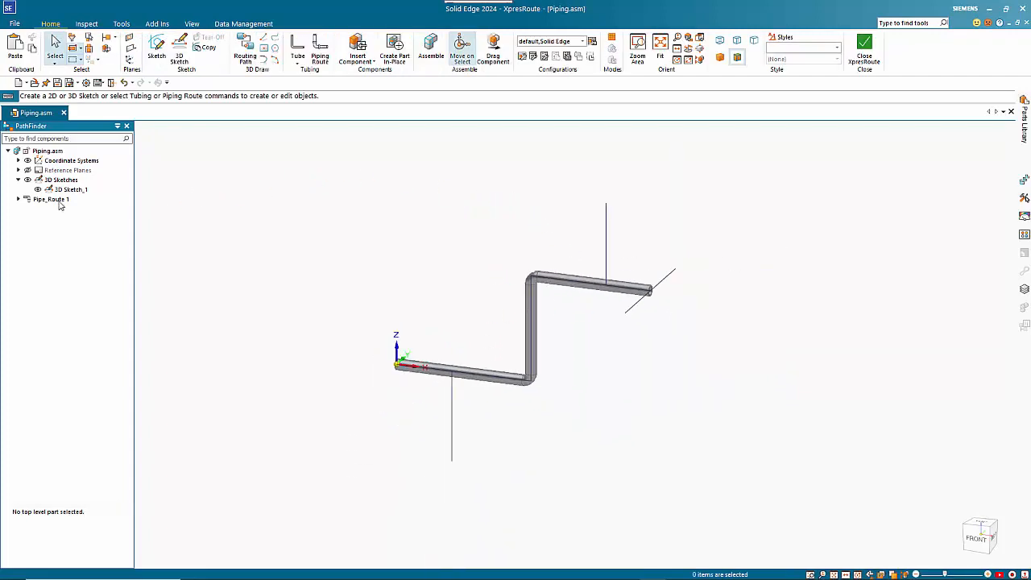
click(52, 200)
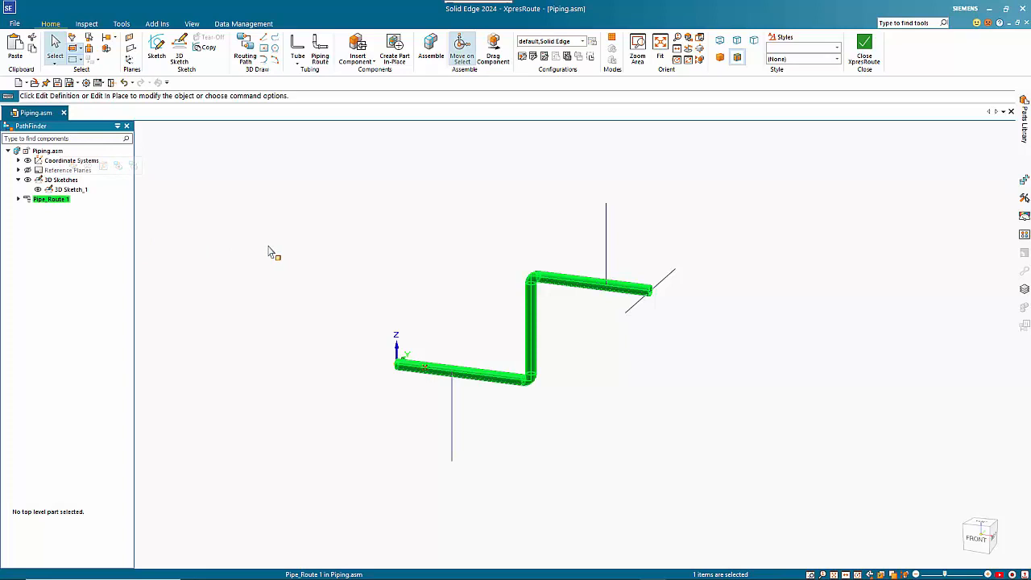
mouse_move(400, 154)
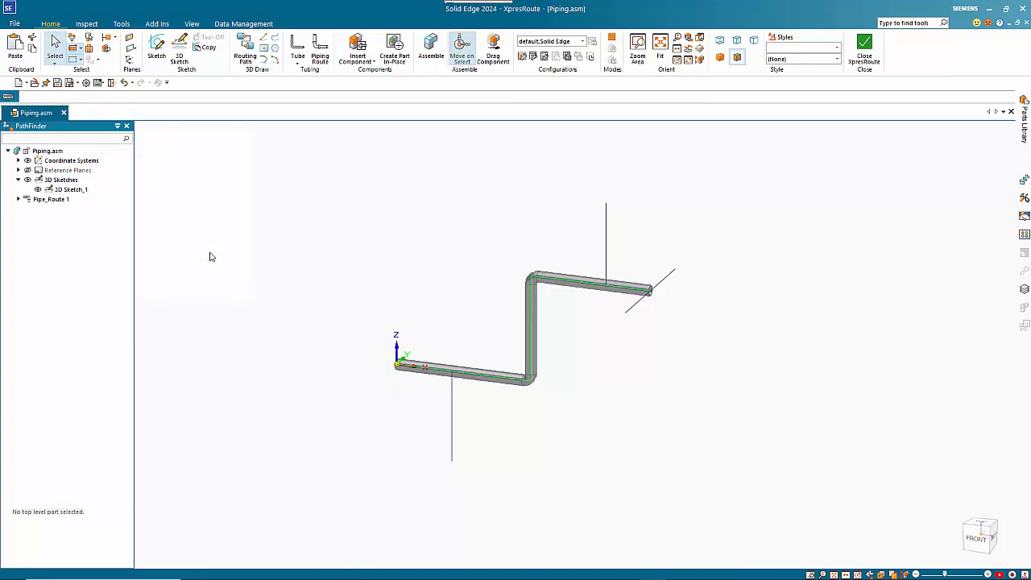
click(319, 48)
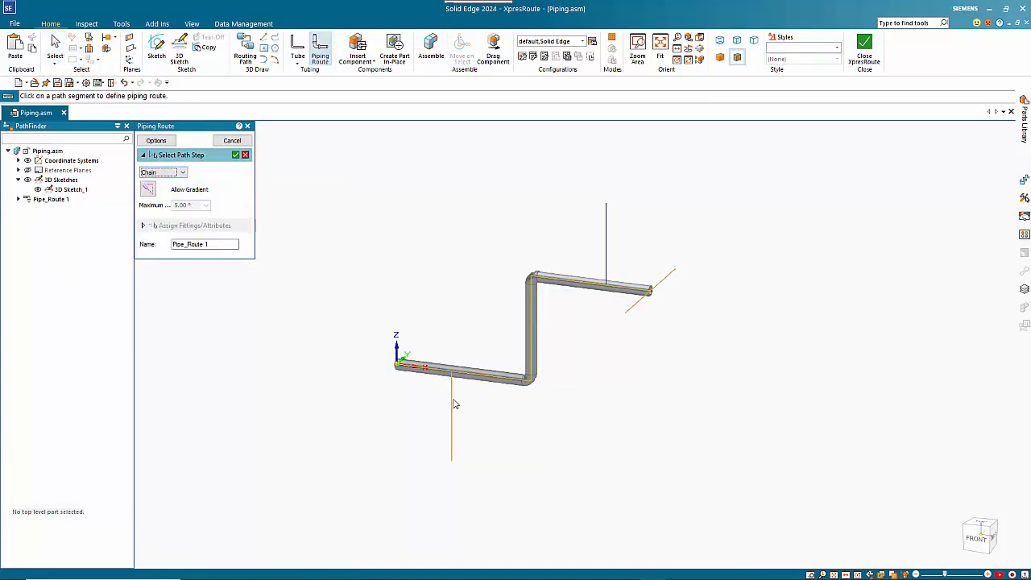
mouse_move(609, 266)
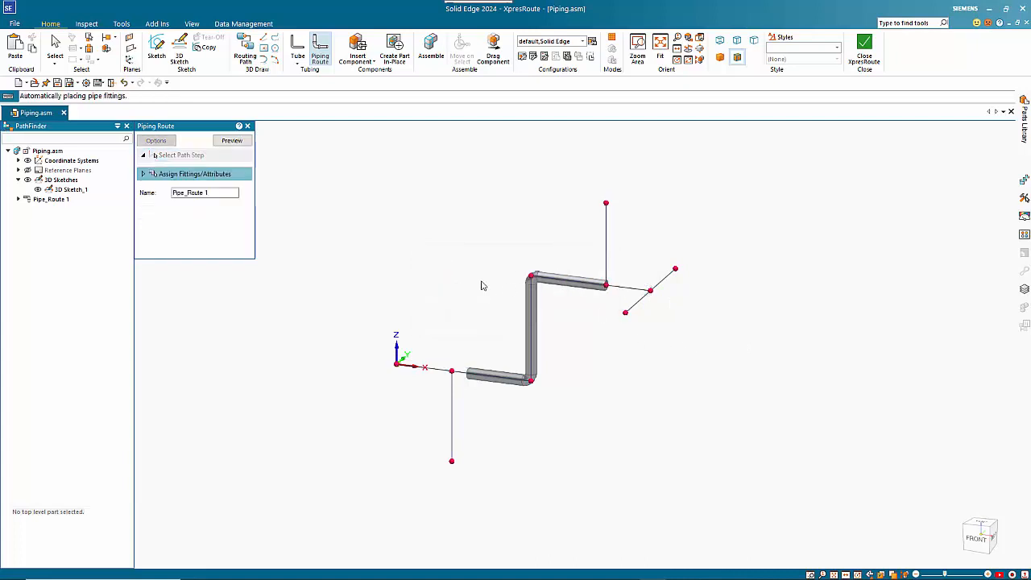
mouse_move(564, 294)
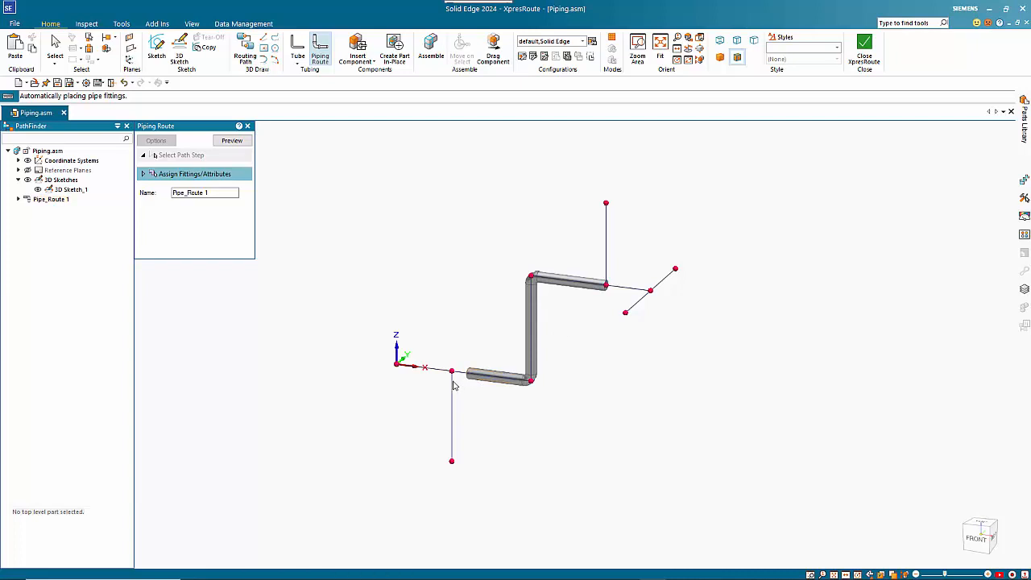
mouse_move(201, 181)
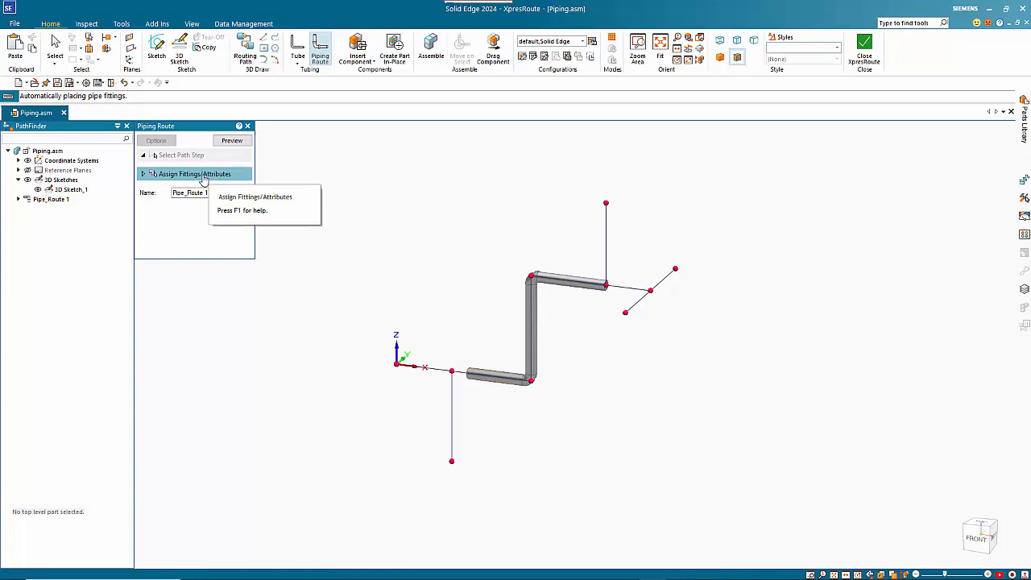
Place GB/T 12459-2017 tees at the new junctions, generate the tubes and preview the branched route.
click(193, 174)
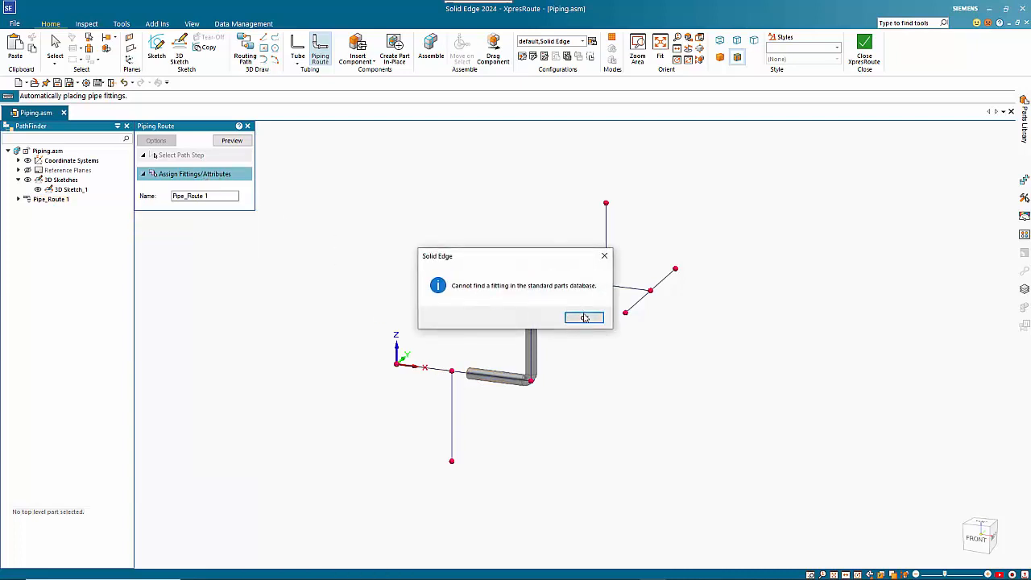
click(584, 316)
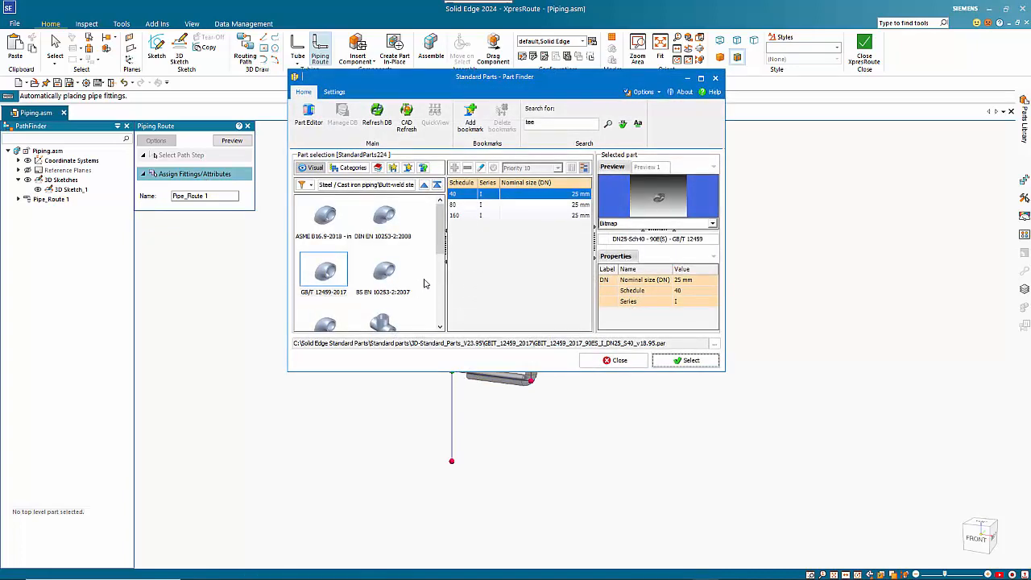
scroll(down, 3)
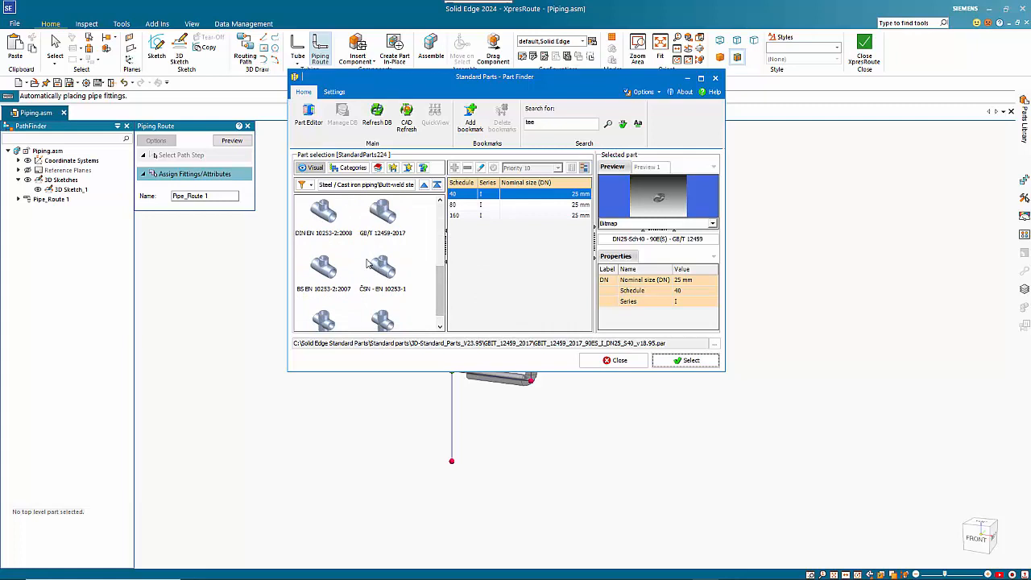
mouse_move(348, 277)
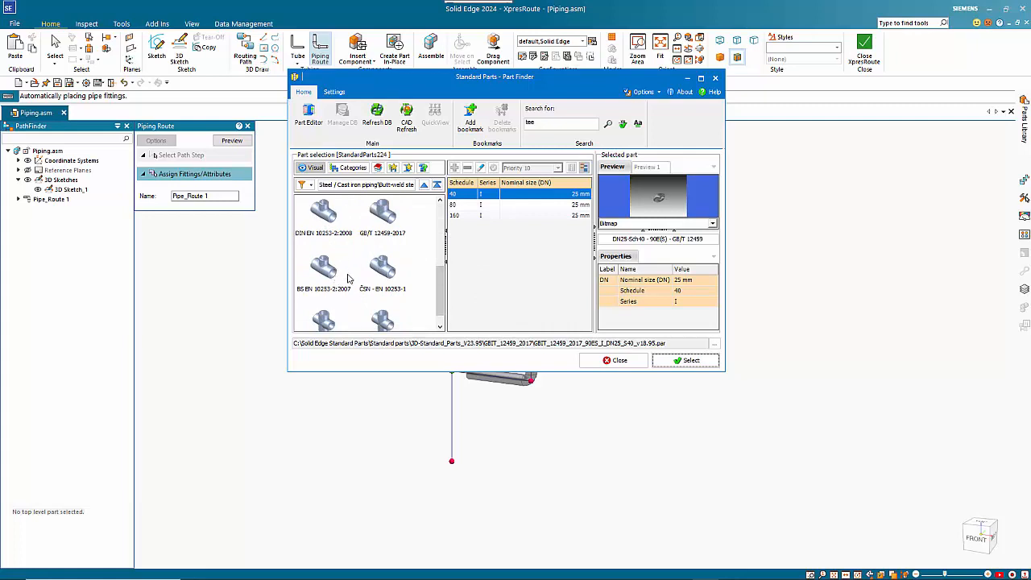
click(383, 213)
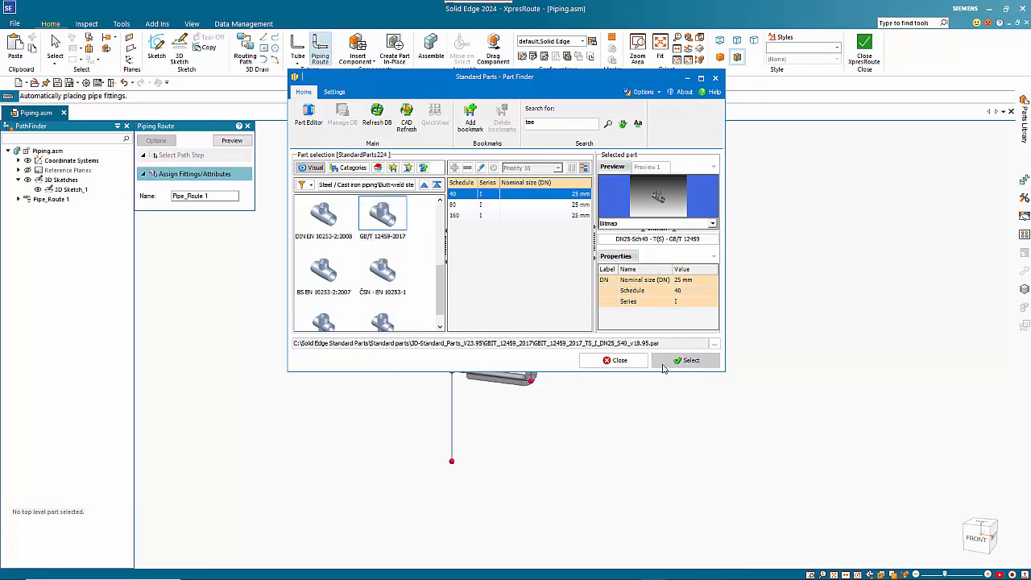
click(687, 361)
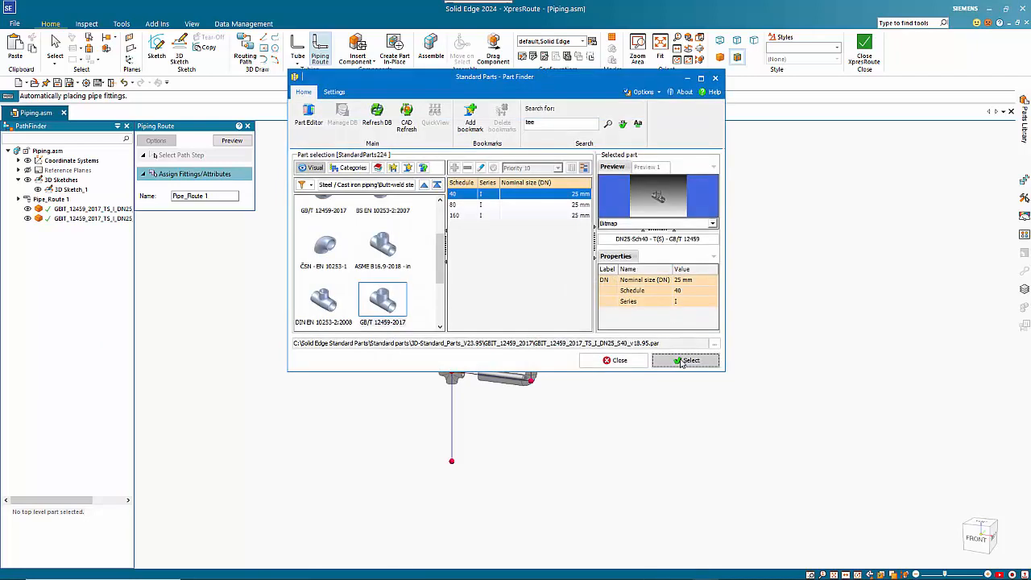
click(686, 361)
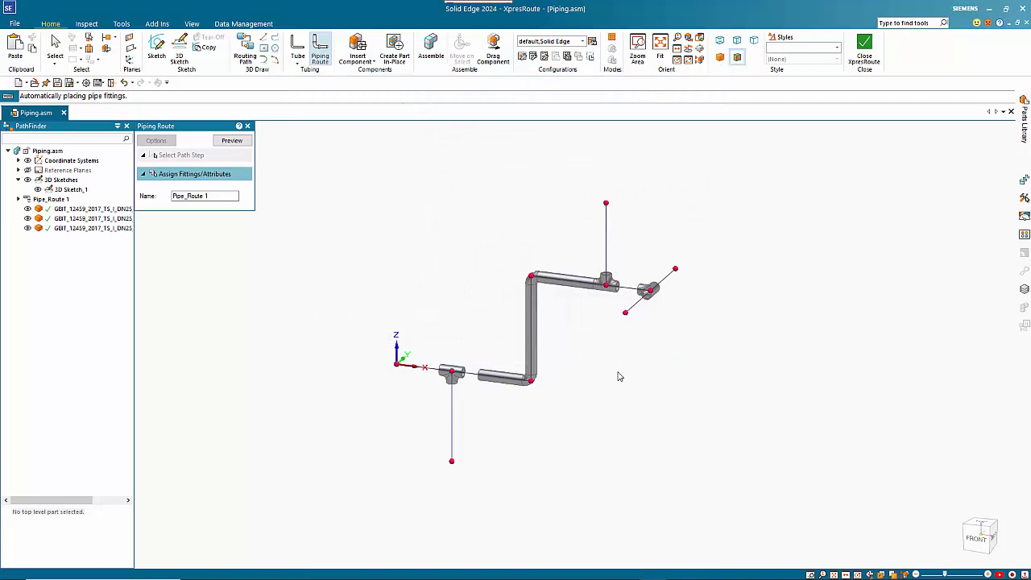
click(195, 174)
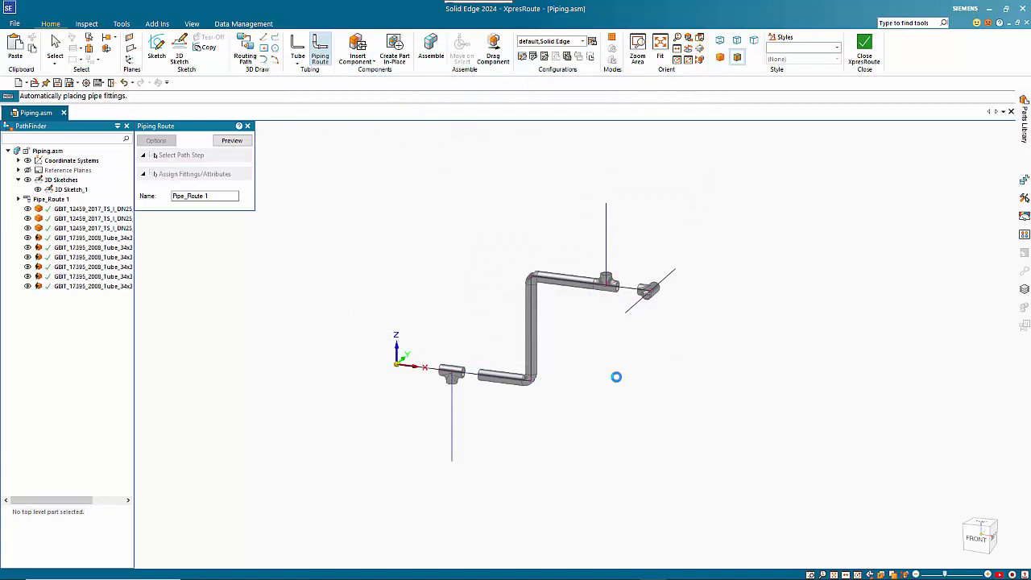
click(232, 140)
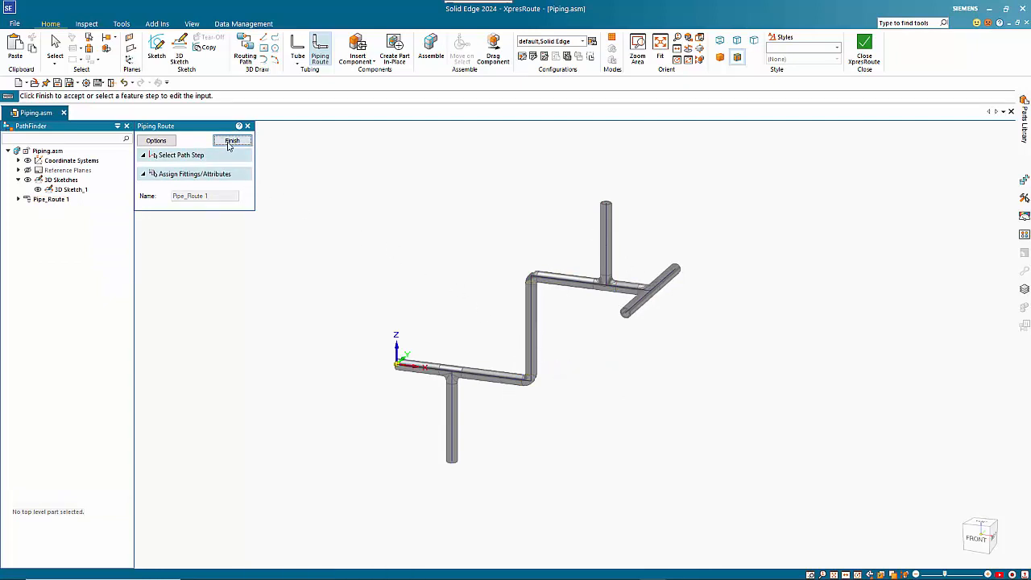
Finish the route, then give the upper horizontal line in 3D Sketch_1 a longer length (3) so the run extends.
click(232, 140)
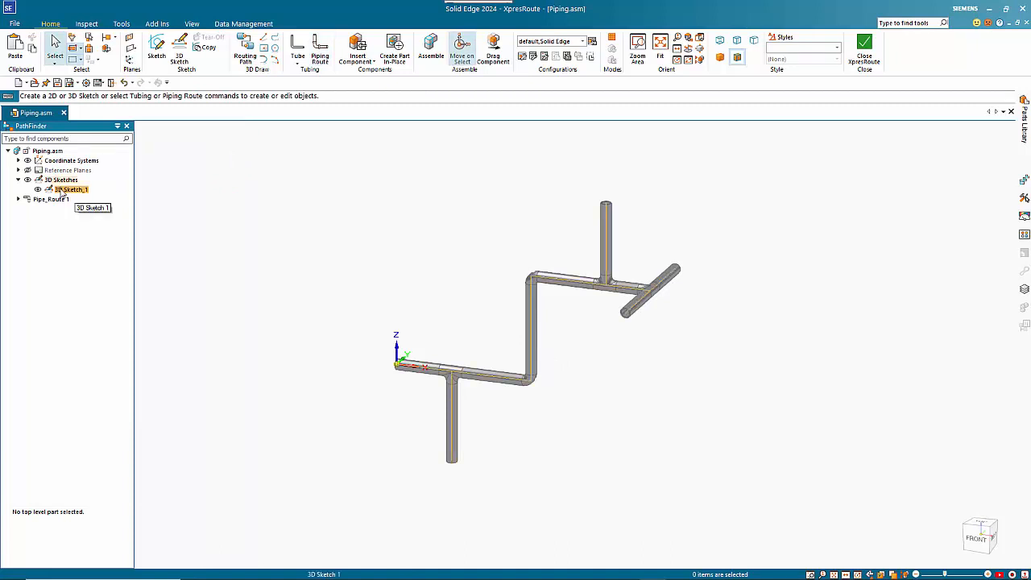
click(71, 190)
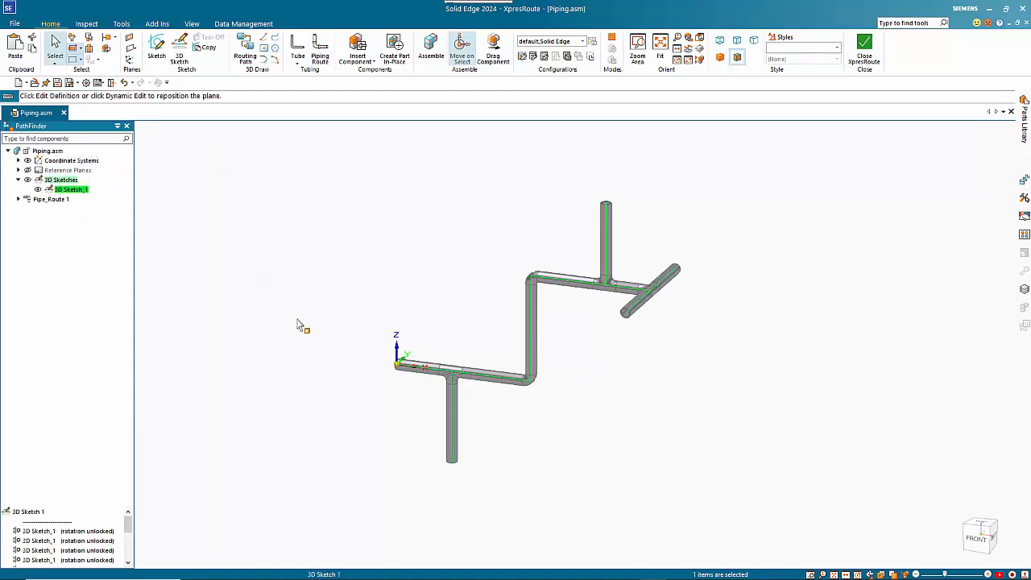
mouse_move(473, 393)
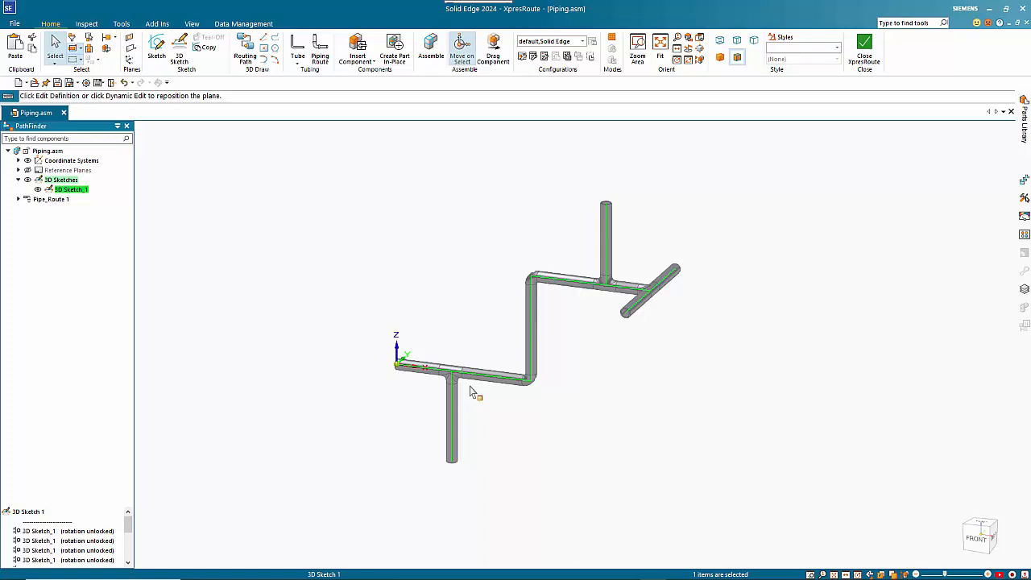
mouse_move(579, 286)
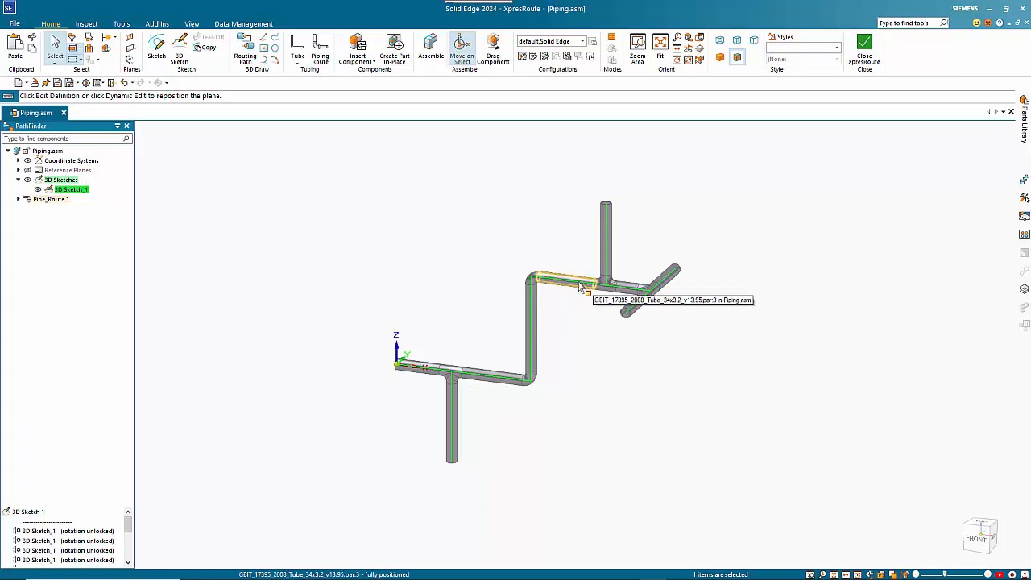
mouse_move(632, 290)
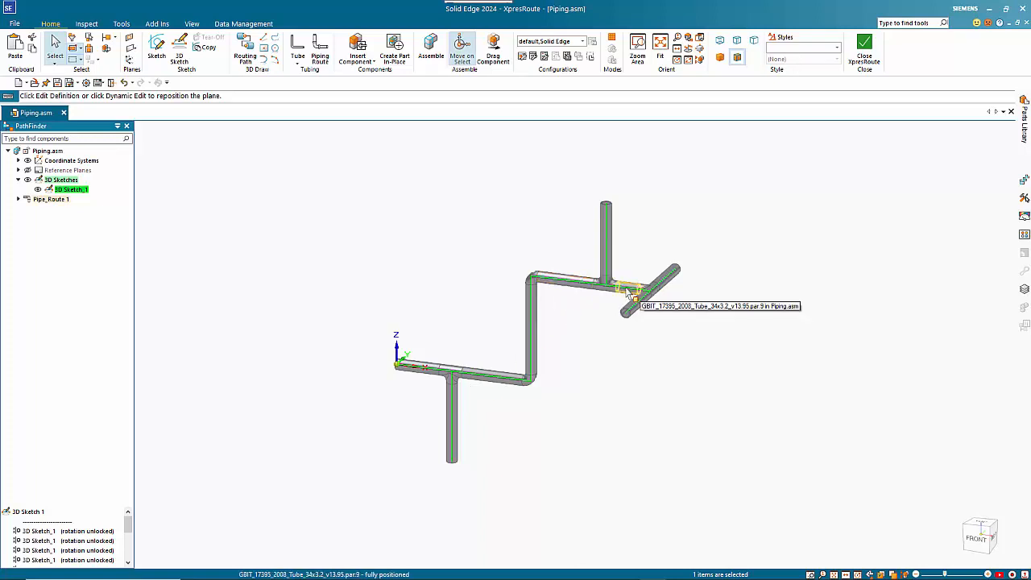
click(629, 293)
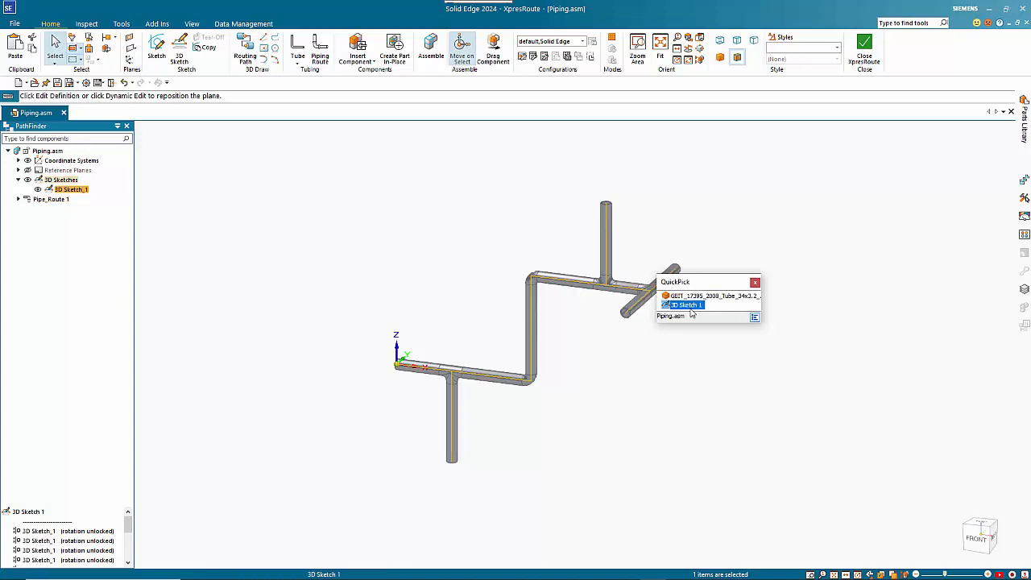
click(683, 305)
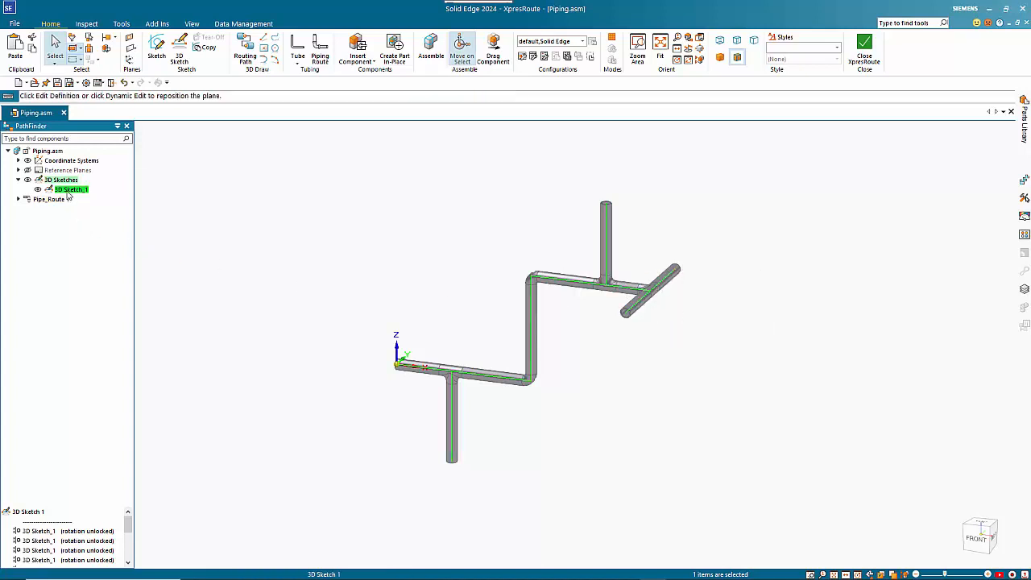
double_click(71, 189)
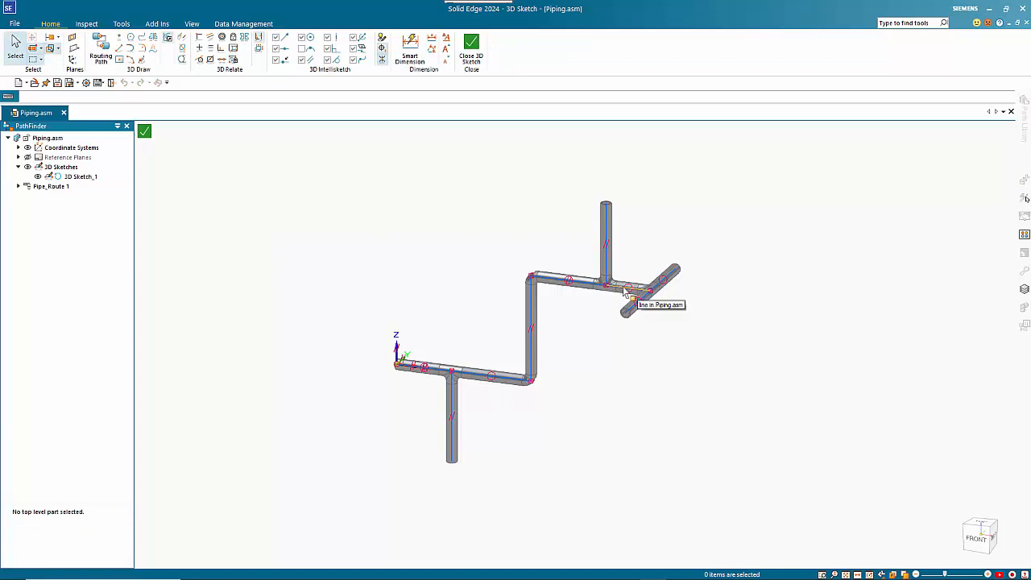
click(636, 290)
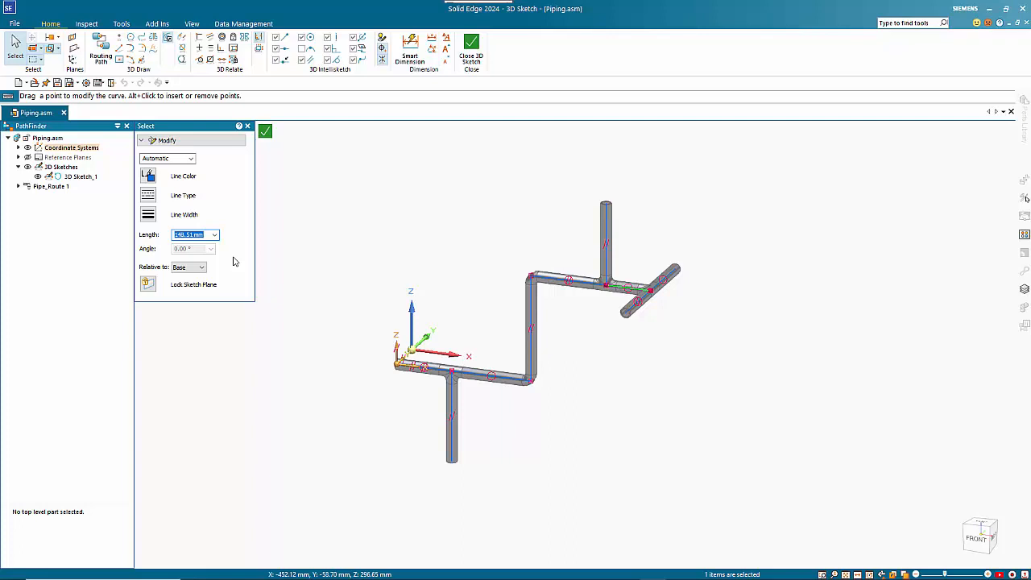
text(300.00 mm)
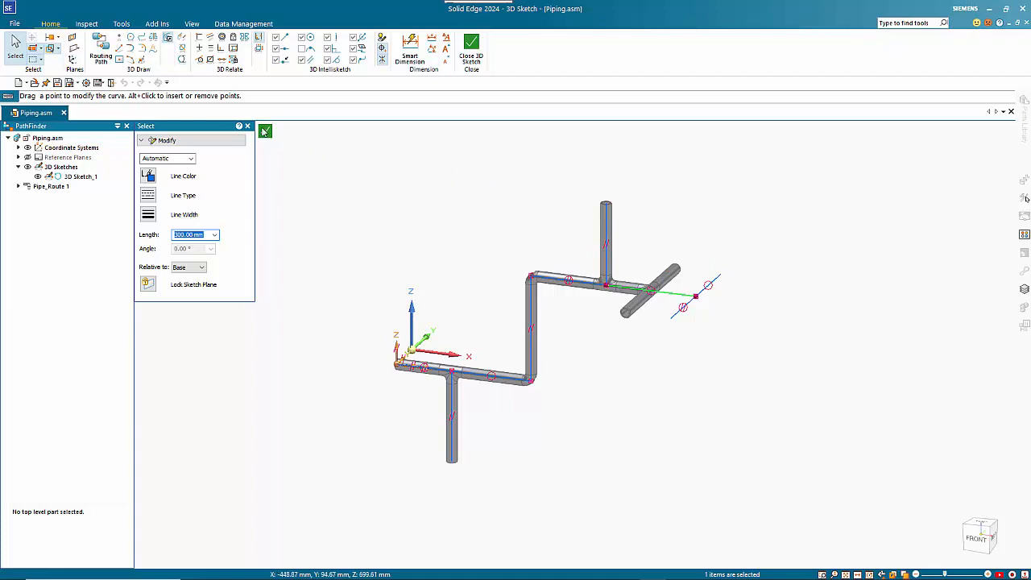
click(265, 131)
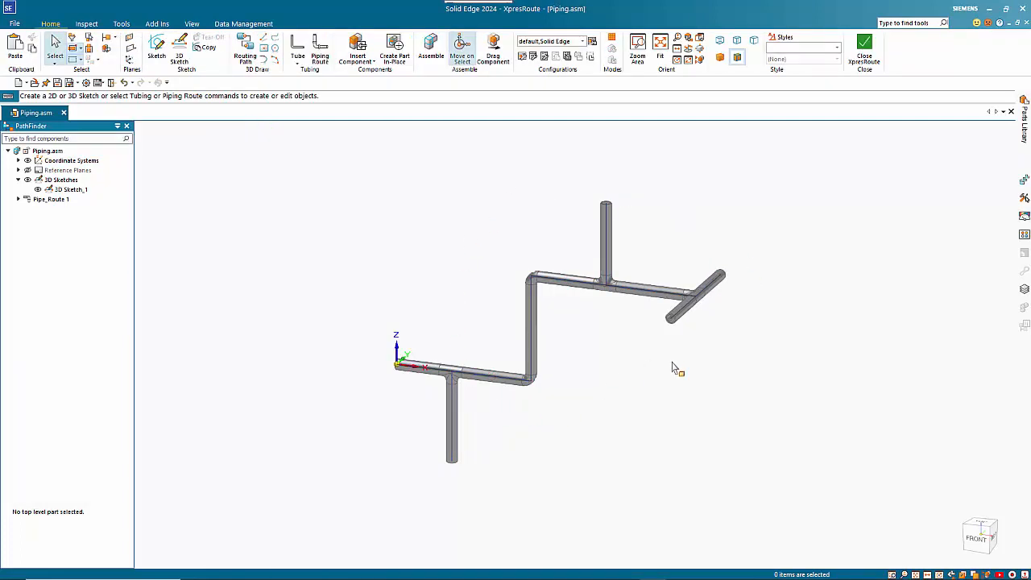
mouse_move(625, 416)
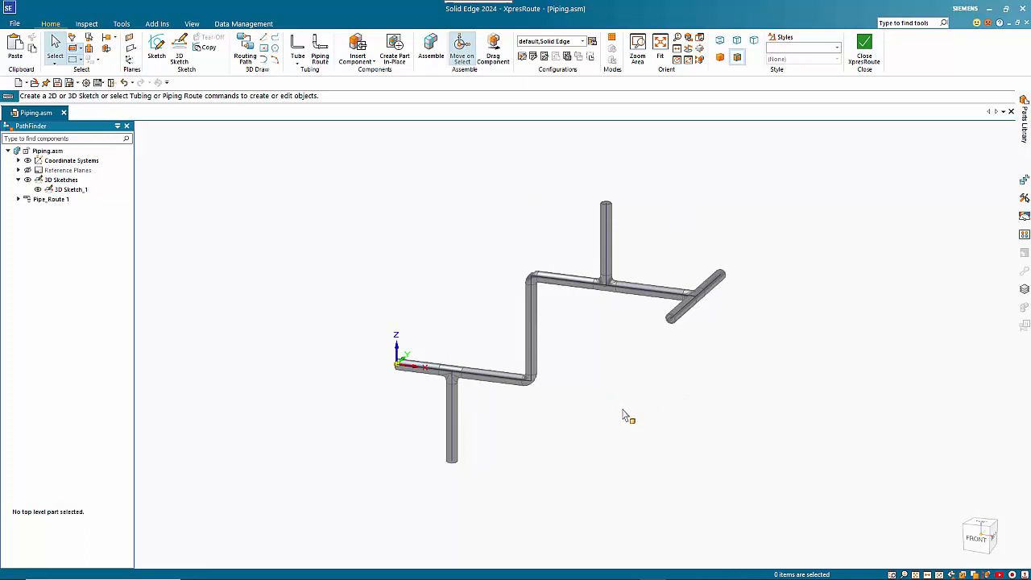
mouse_move(767, 395)
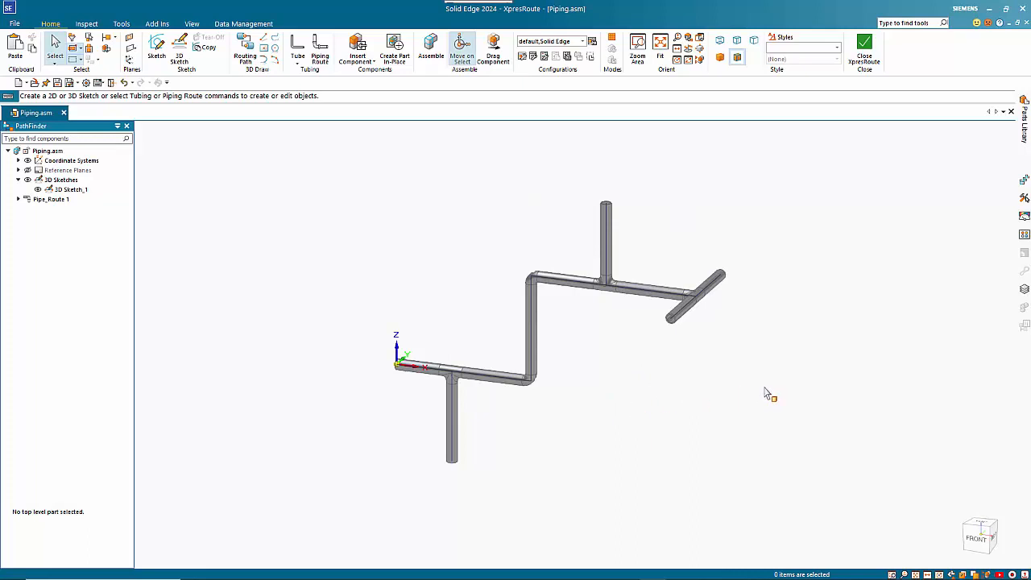
mouse_move(848, 395)
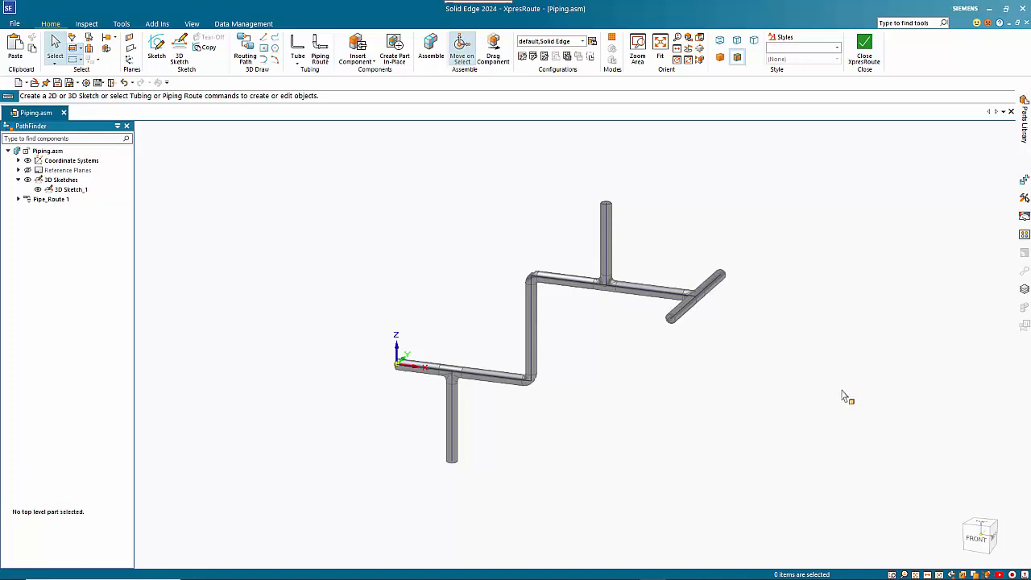
mouse_move(900, 403)
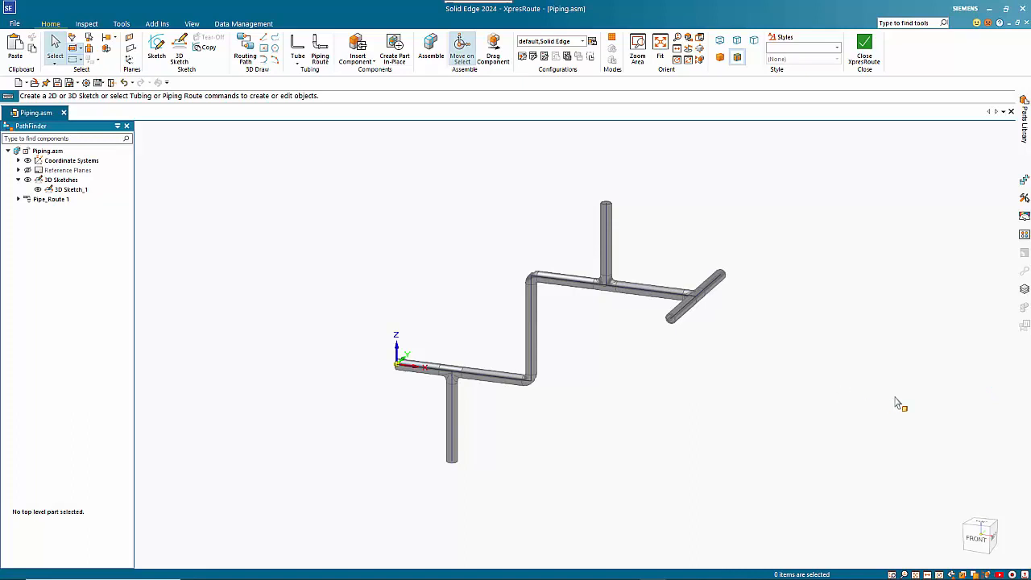